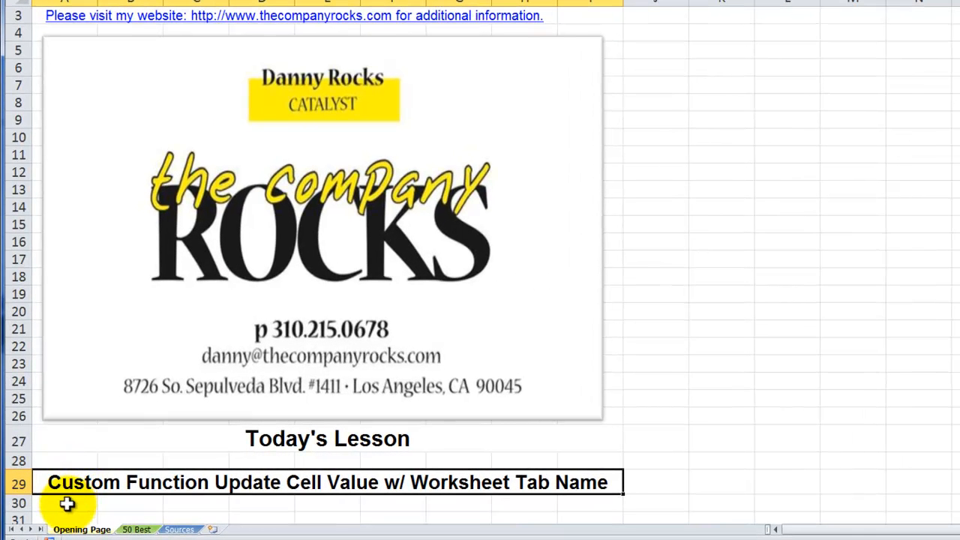
Step: Check the Mar sheet's GP % (B8) and Gross Profit (B6) formulas unchanged, then return to Jan
{"action": "left_click", "coordinate": [67, 502]}
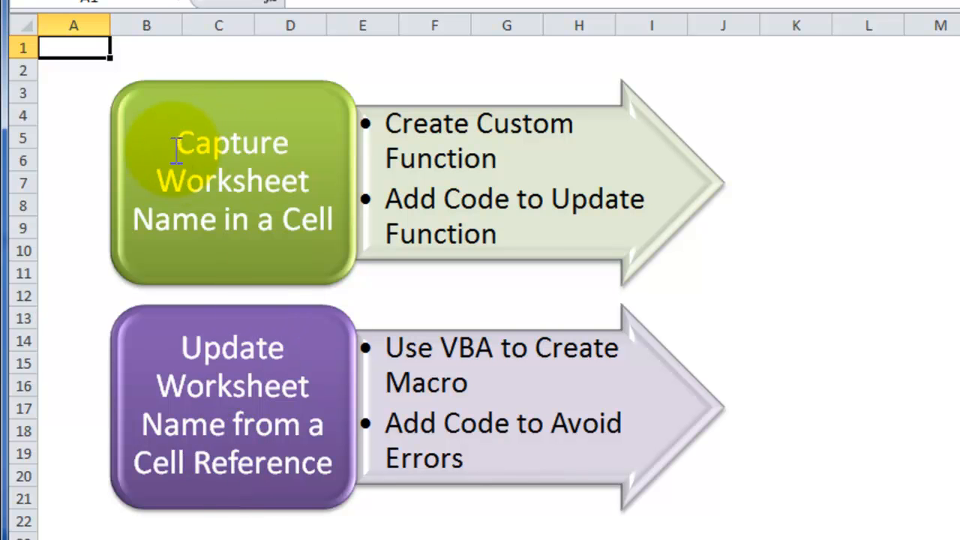
{"action": "mouse_move", "coordinate": [135, 225]}
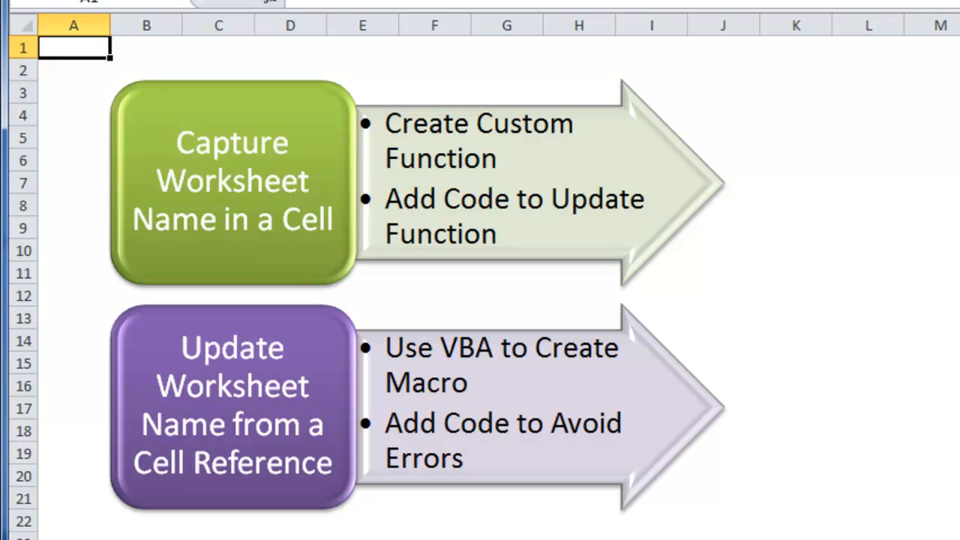
{"action": "mouse_move", "coordinate": [291, 49]}
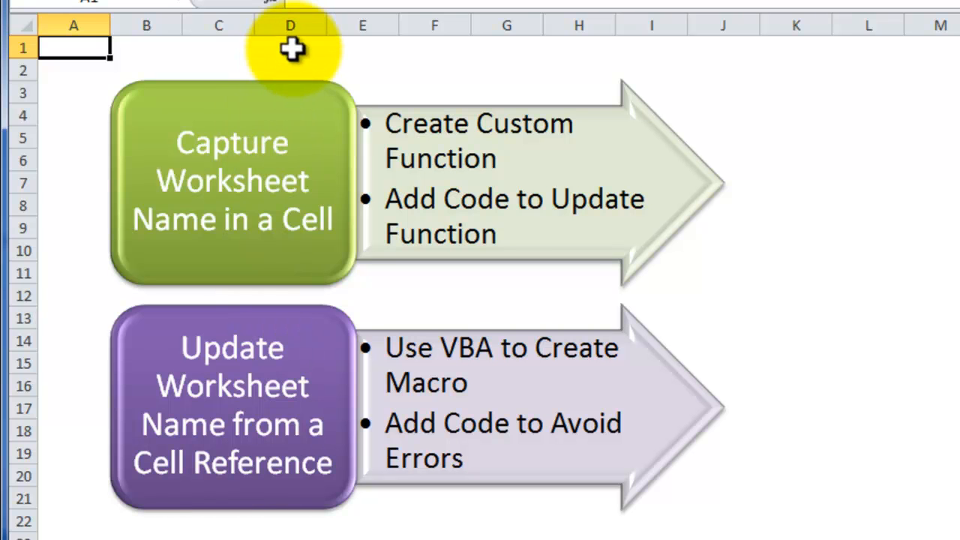
{"action": "mouse_move", "coordinate": [218, 49]}
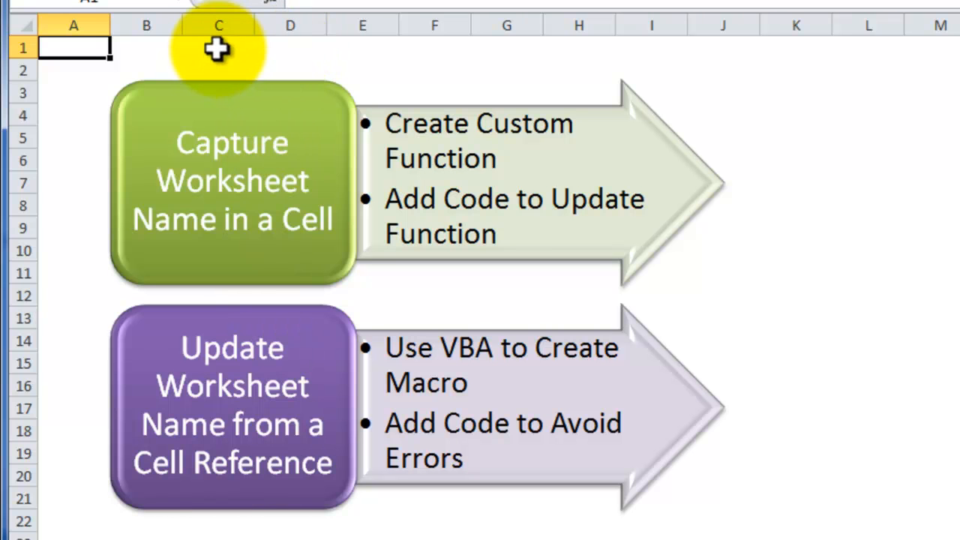
{"action": "mouse_move", "coordinate": [179, 142]}
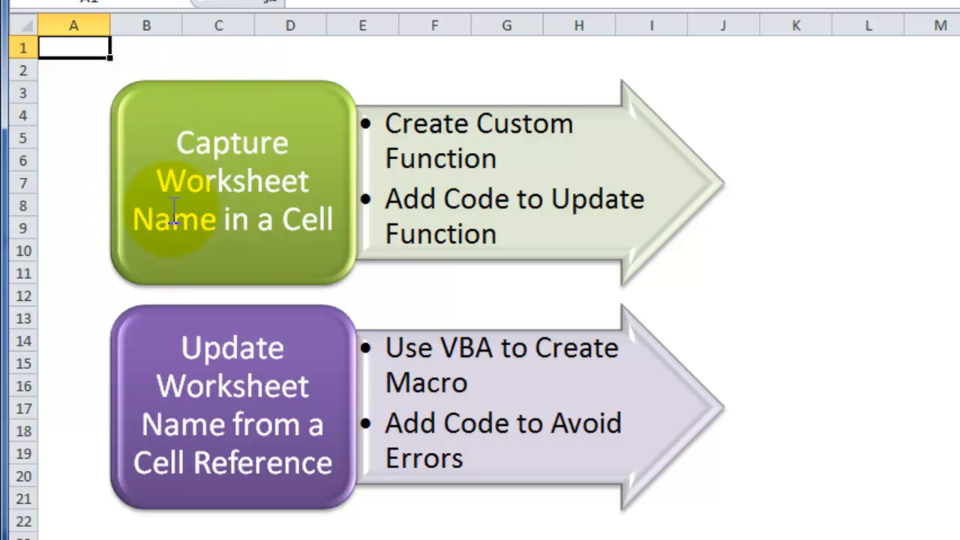
{"action": "mouse_move", "coordinate": [382, 127]}
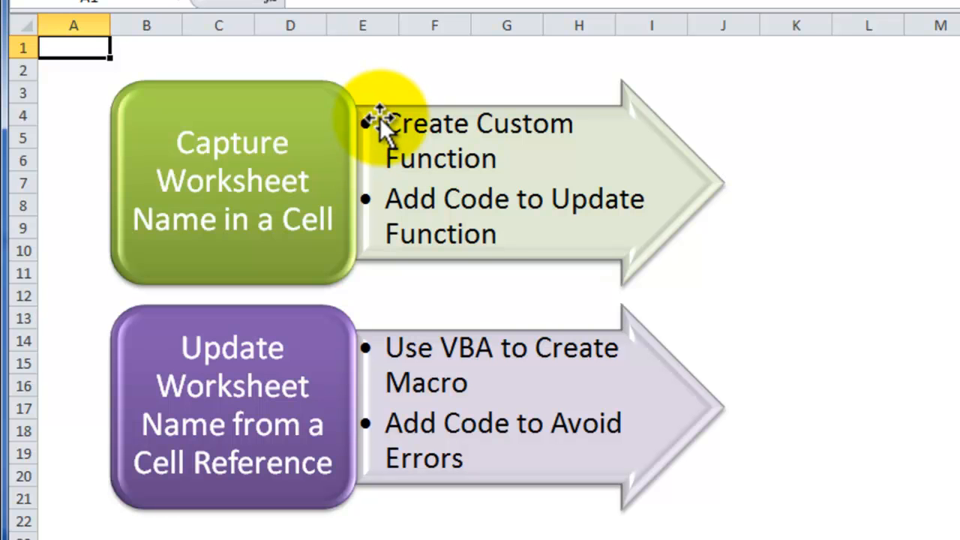
{"action": "mouse_move", "coordinate": [378, 94]}
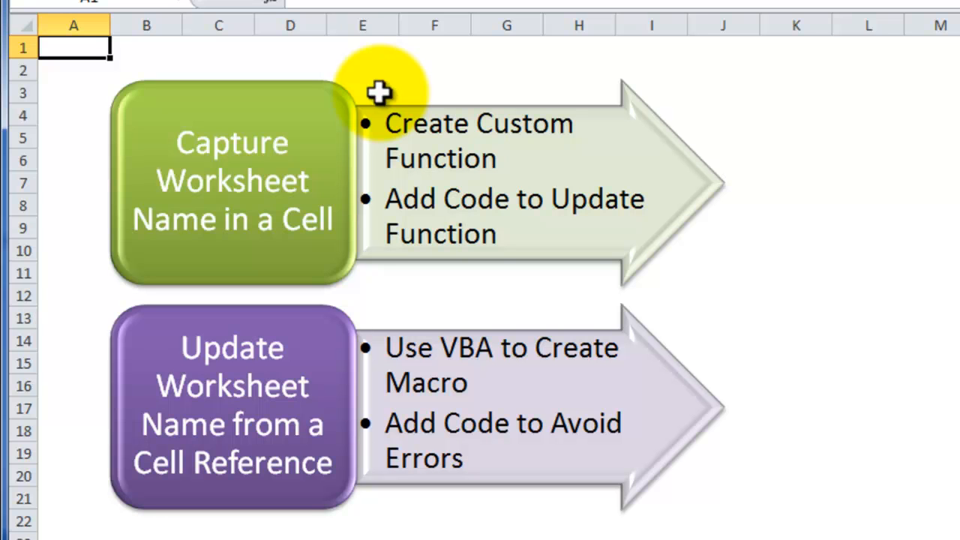
{"action": "mouse_move", "coordinate": [390, 176]}
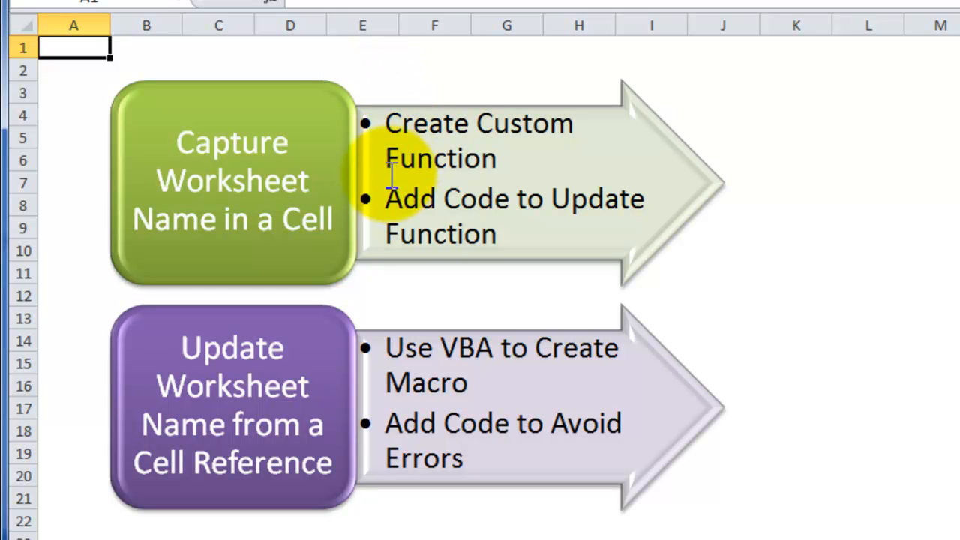
{"action": "mouse_move", "coordinate": [383, 165]}
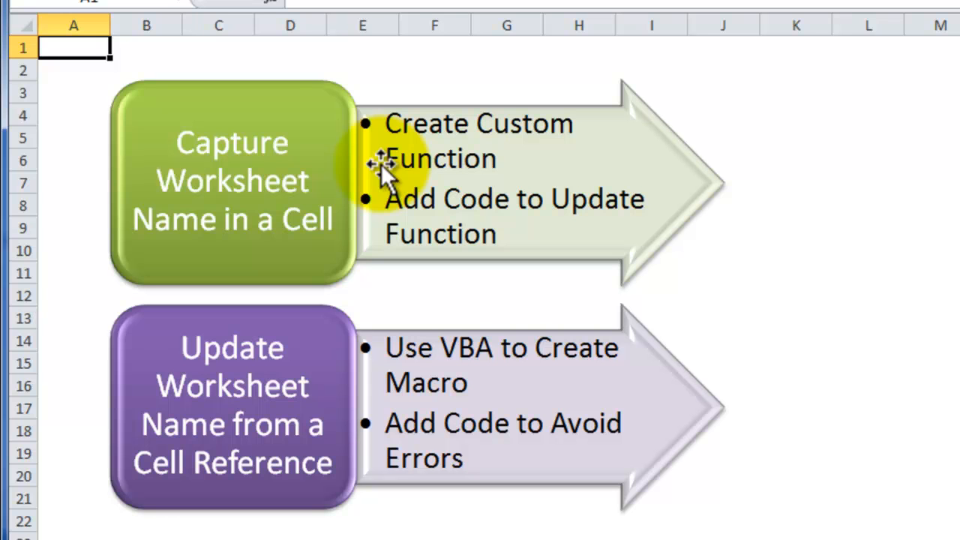
{"action": "mouse_move", "coordinate": [387, 202]}
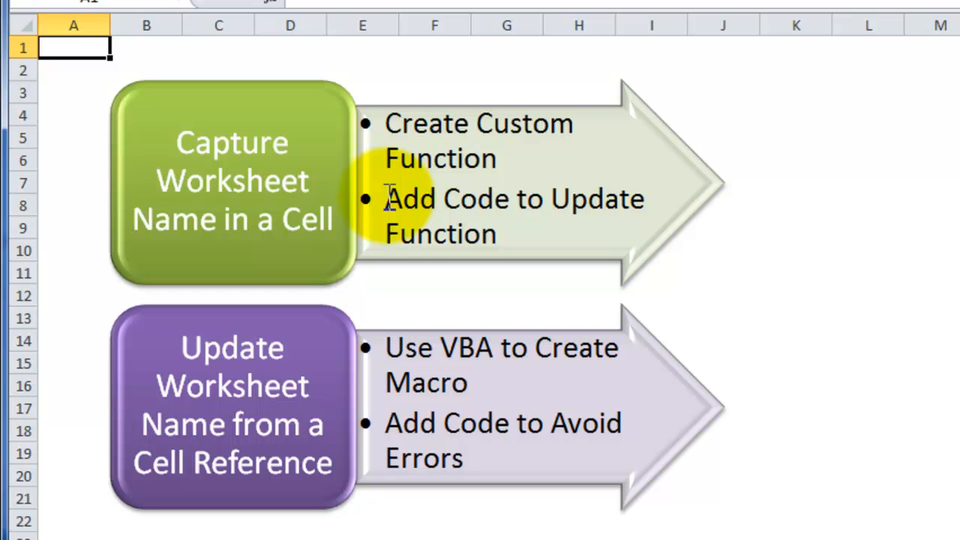
{"action": "mouse_move", "coordinate": [283, 47]}
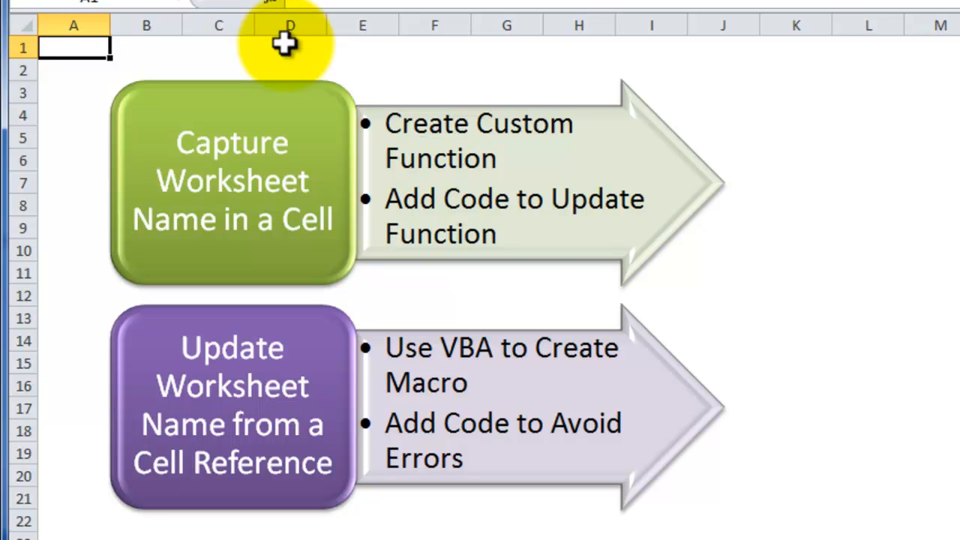
{"action": "mouse_move", "coordinate": [352, 173]}
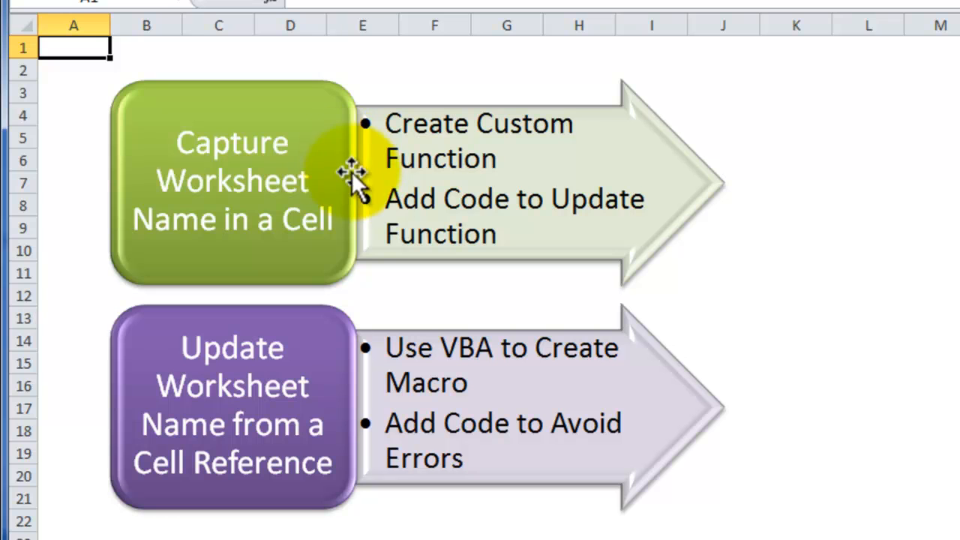
{"action": "mouse_move", "coordinate": [386, 199]}
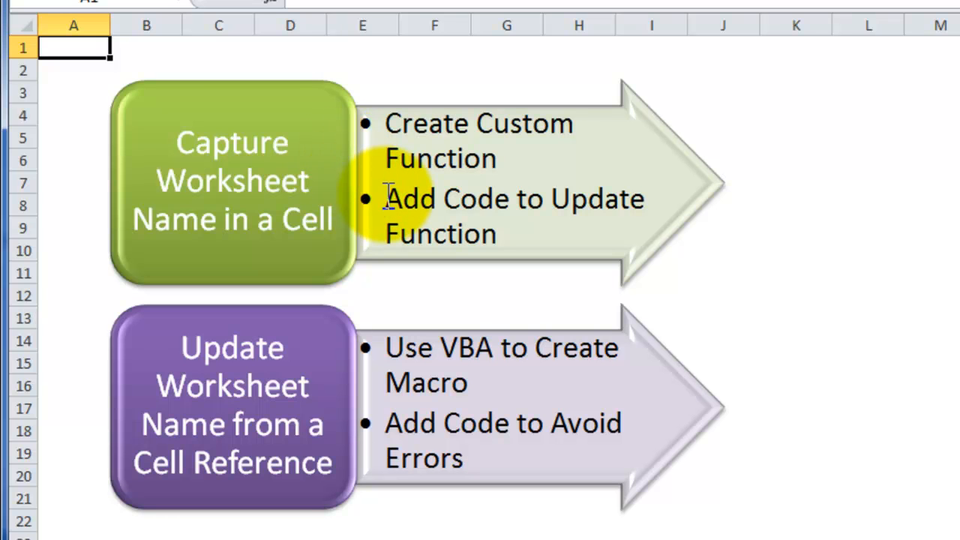
{"action": "mouse_move", "coordinate": [270, 319]}
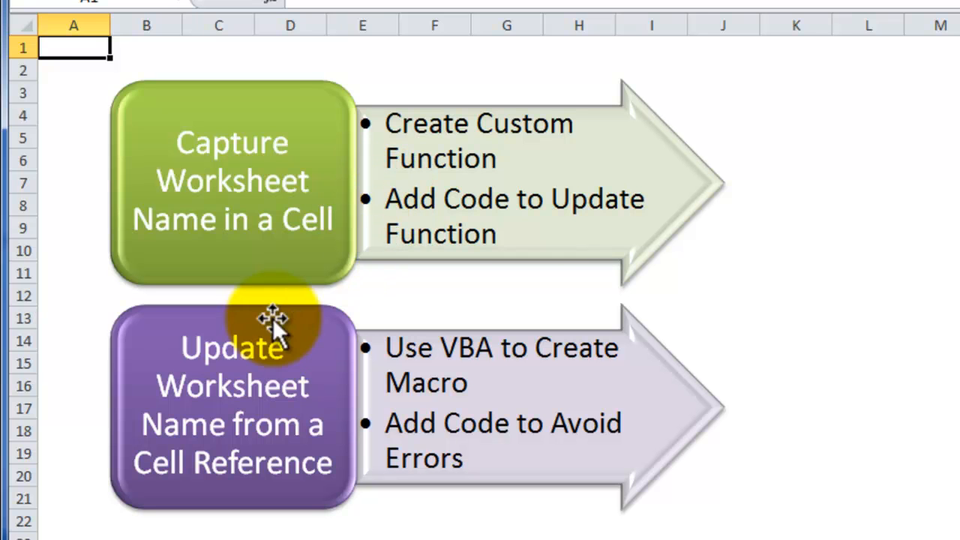
{"action": "mouse_move", "coordinate": [300, 187]}
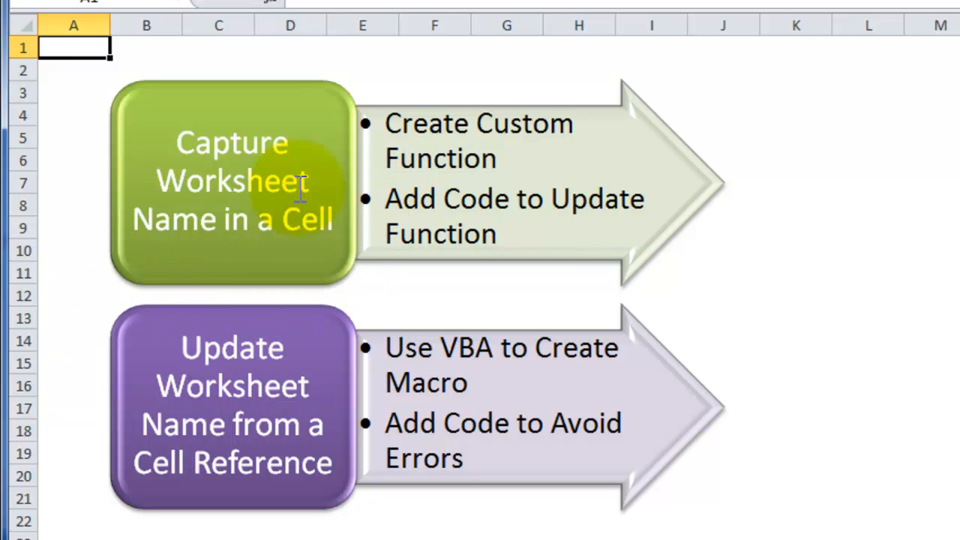
{"action": "mouse_move", "coordinate": [216, 56]}
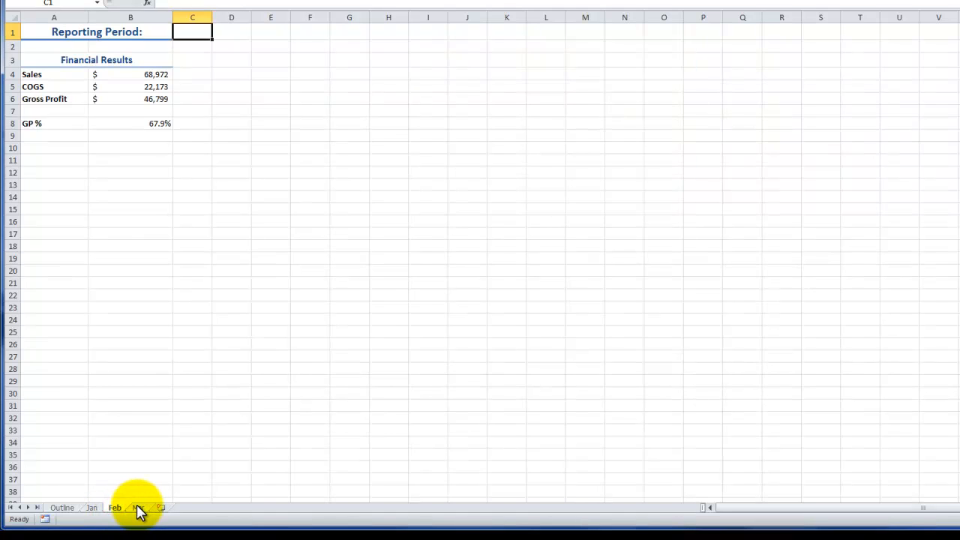
{"action": "left_click", "coordinate": [138, 508]}
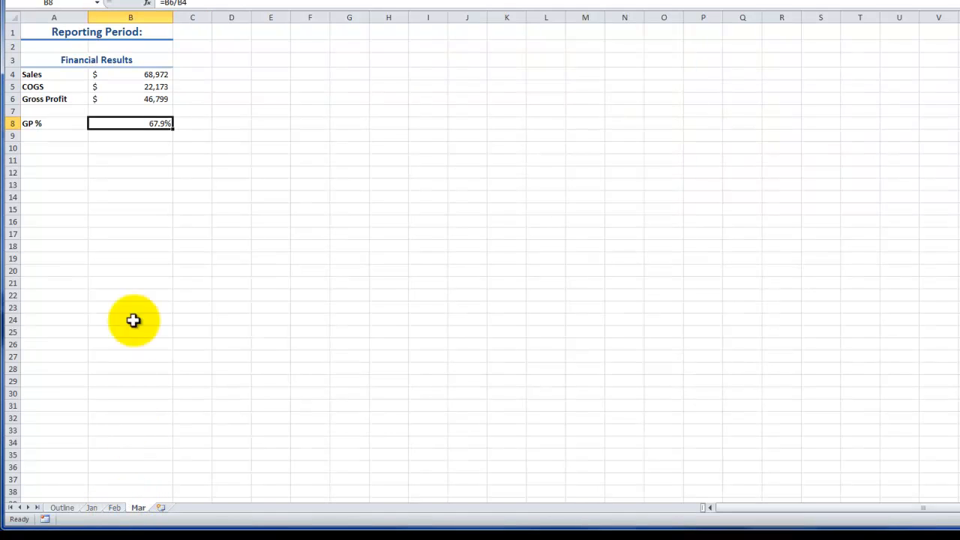
{"action": "double_click", "coordinate": [130, 122]}
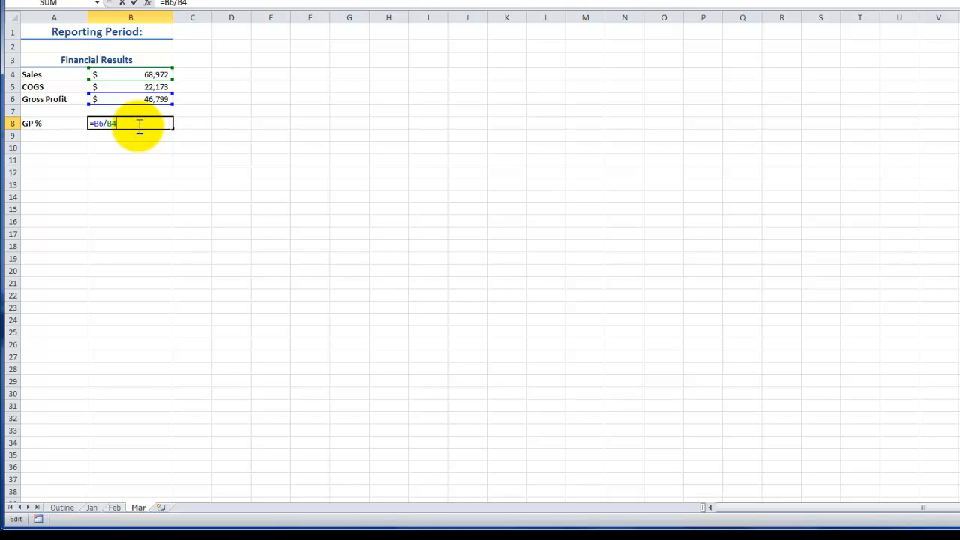
{"action": "key", "text": "Return"}
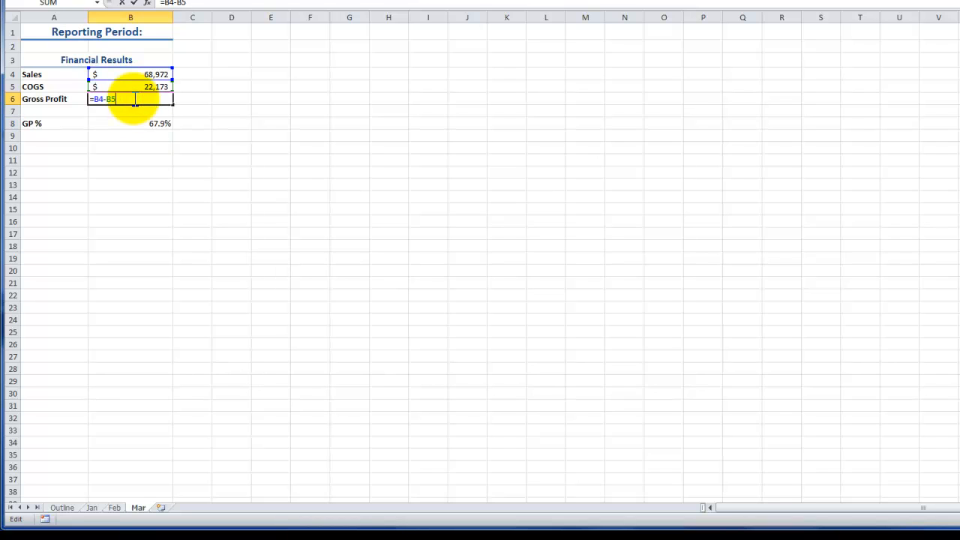
{"action": "key", "text": "Return"}
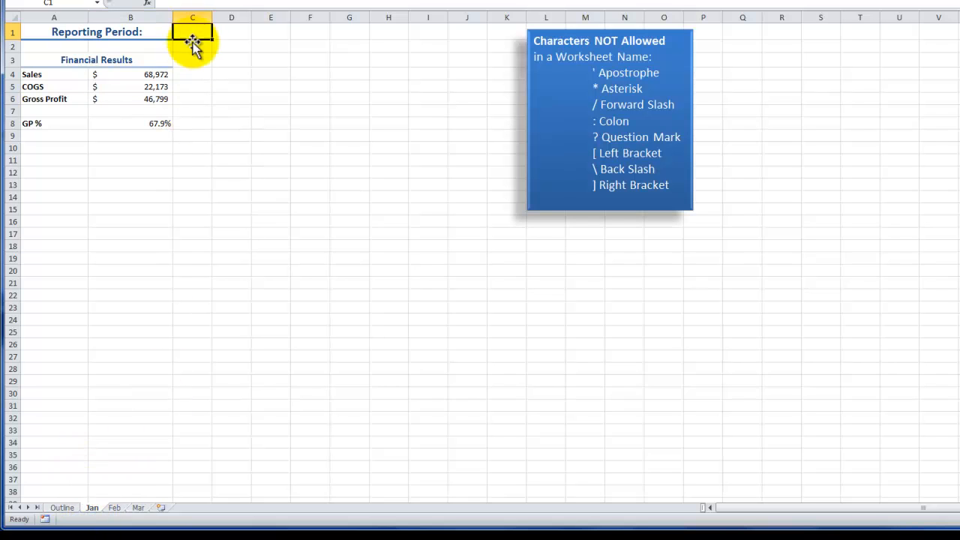
{"action": "mouse_move", "coordinate": [193, 35]}
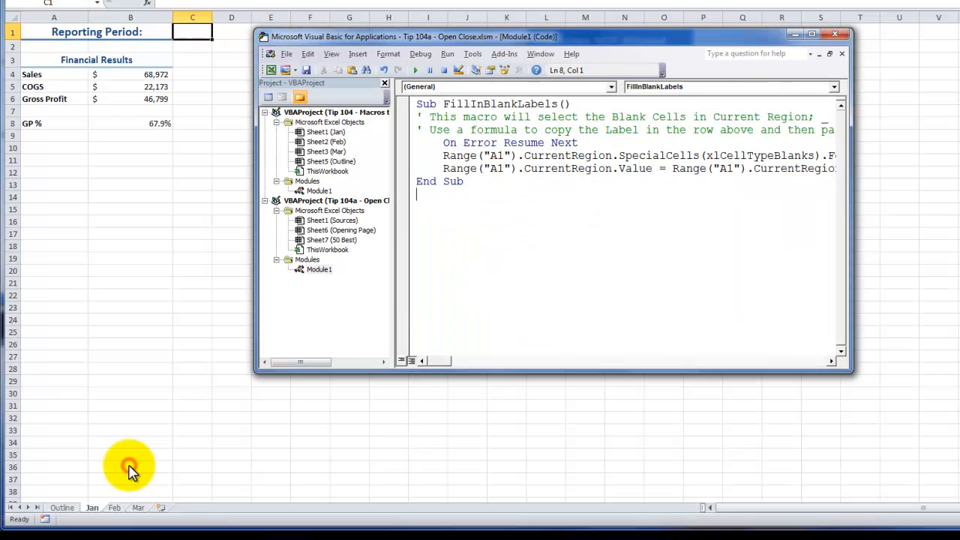
{"action": "mouse_move", "coordinate": [336, 43]}
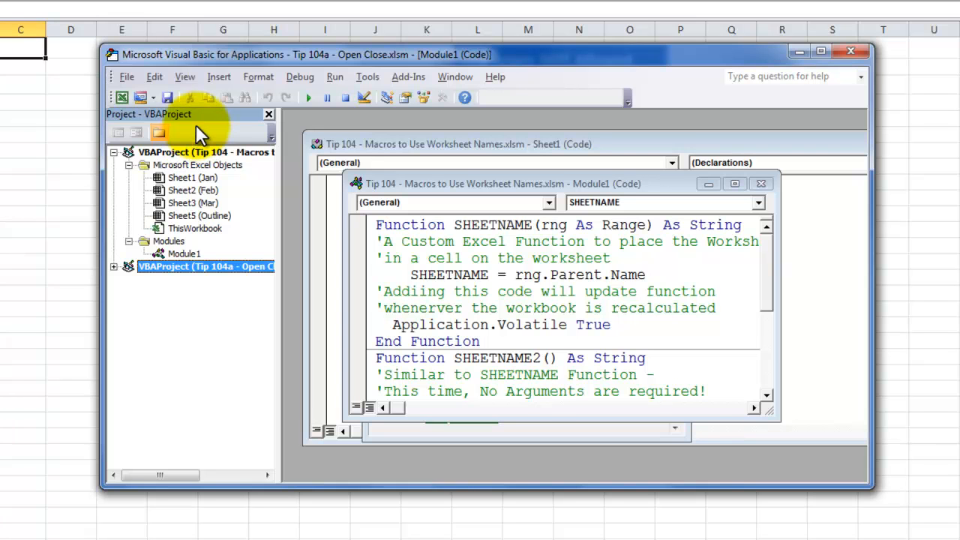
{"action": "mouse_move", "coordinate": [195, 322]}
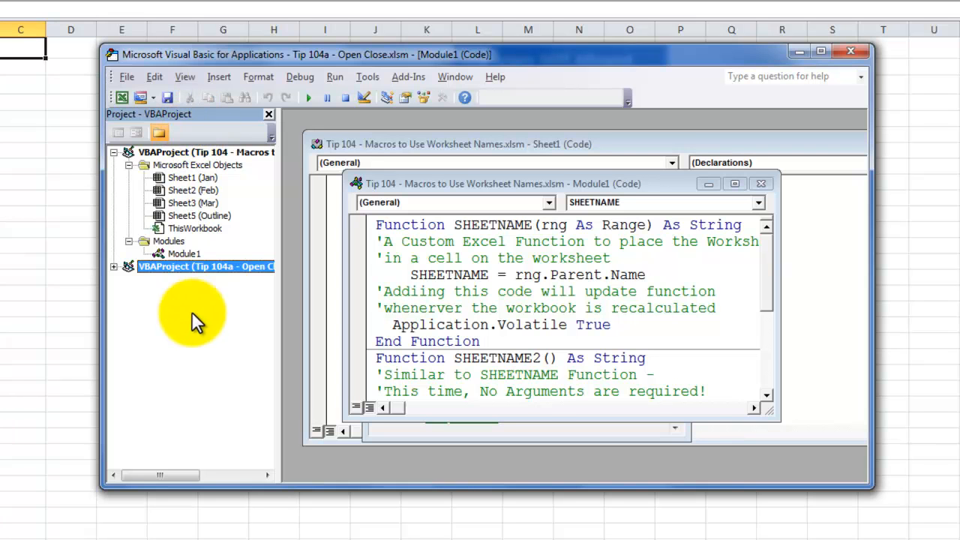
{"action": "mouse_move", "coordinate": [199, 124]}
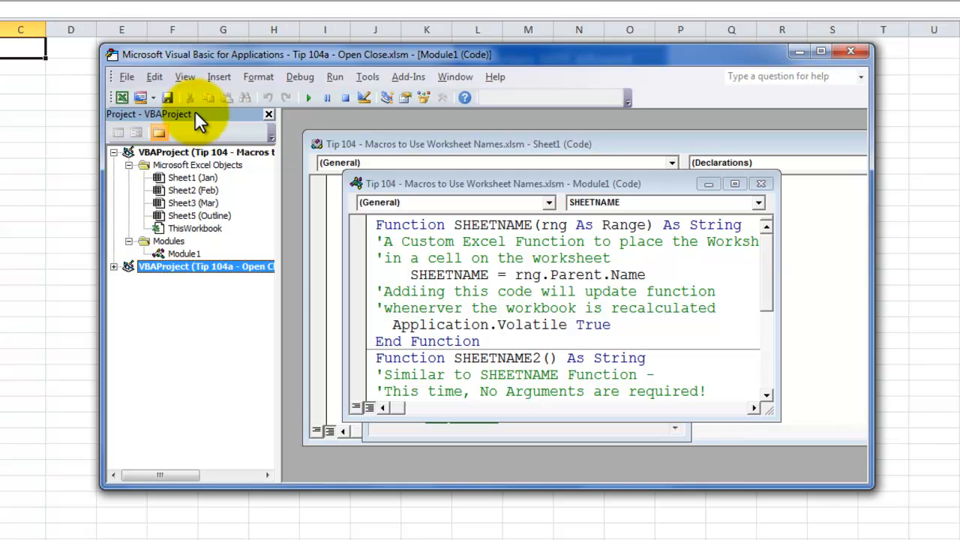
{"action": "mouse_move", "coordinate": [185, 82]}
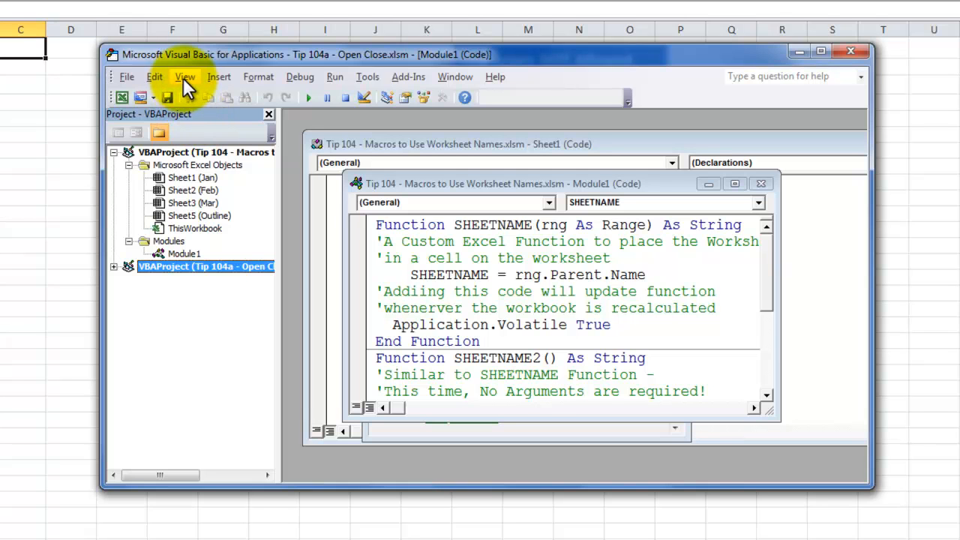
Step: Open Module1 of the Tip 104 project with its code window maximized
{"action": "left_click", "coordinate": [185, 76]}
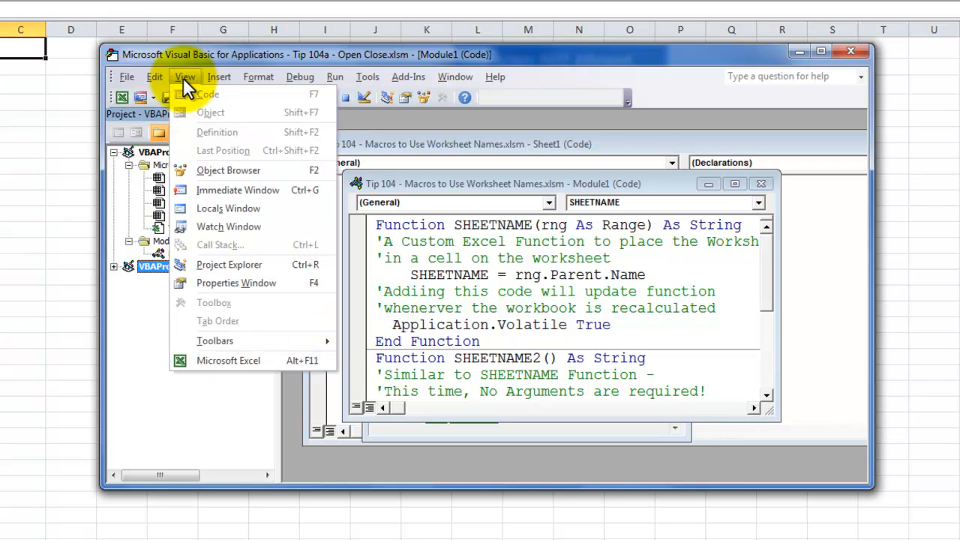
{"action": "mouse_move", "coordinate": [229, 264]}
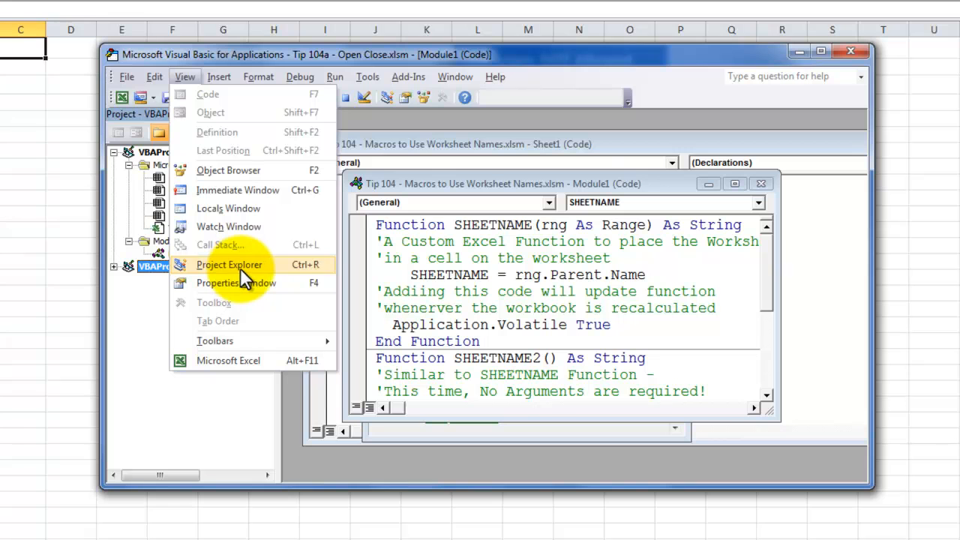
{"action": "mouse_move", "coordinate": [311, 270]}
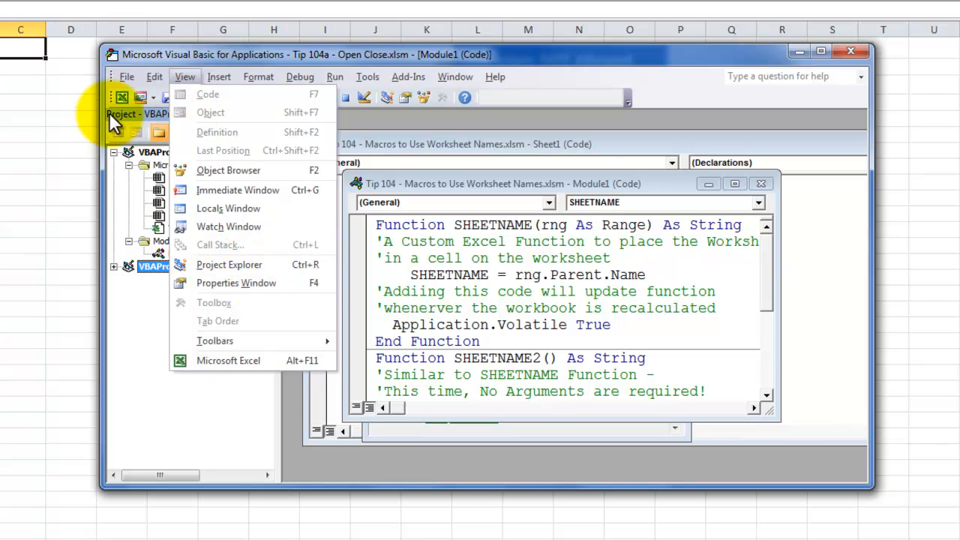
{"action": "left_click", "coordinate": [229, 264]}
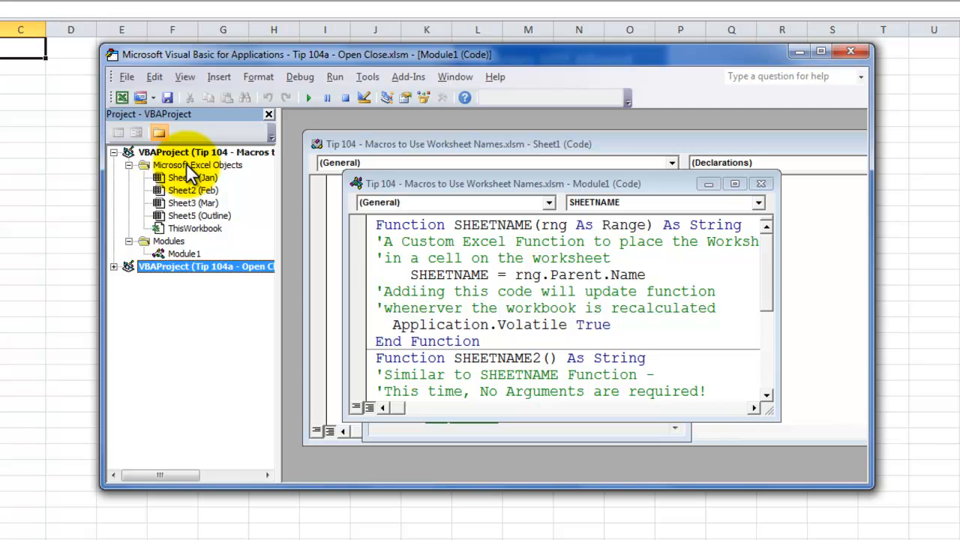
{"action": "left_click", "coordinate": [184, 254]}
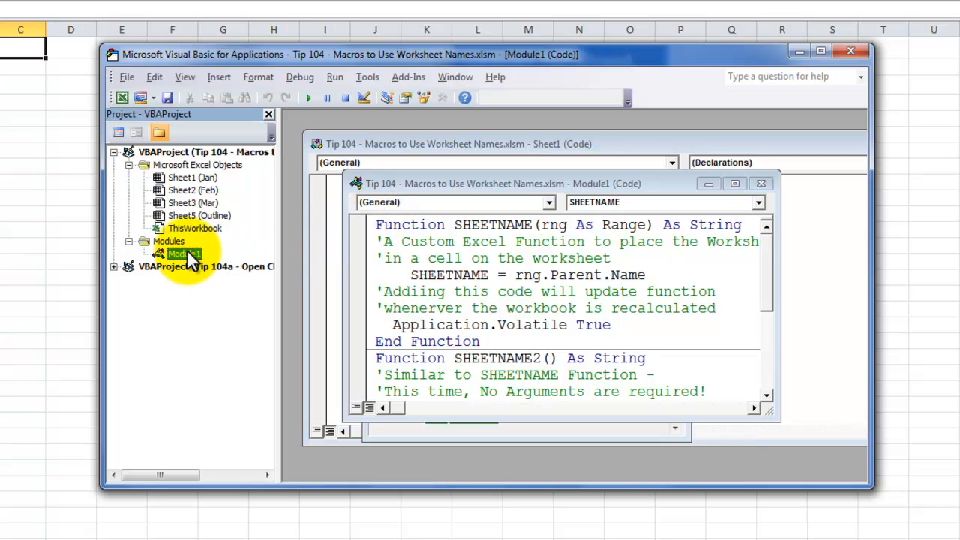
{"action": "mouse_move", "coordinate": [165, 254]}
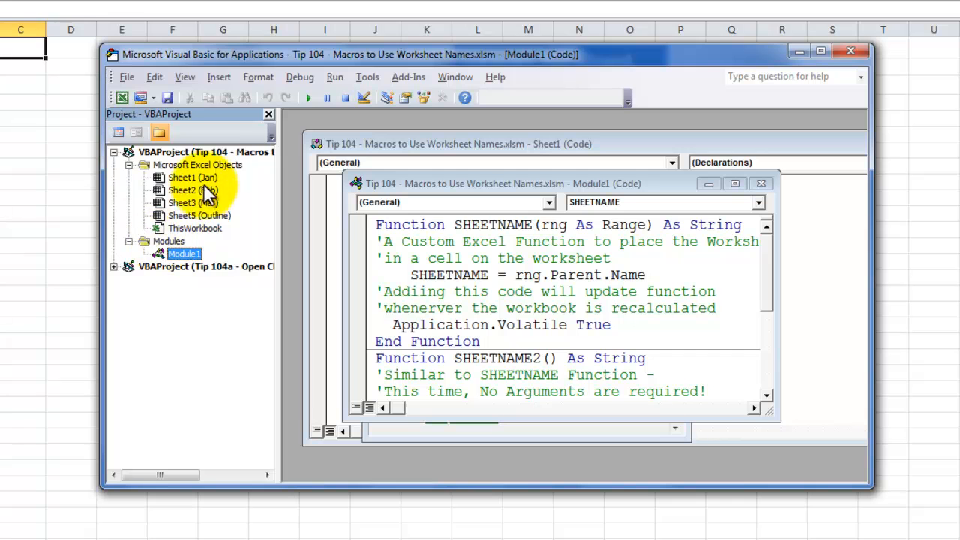
{"action": "mouse_move", "coordinate": [218, 76]}
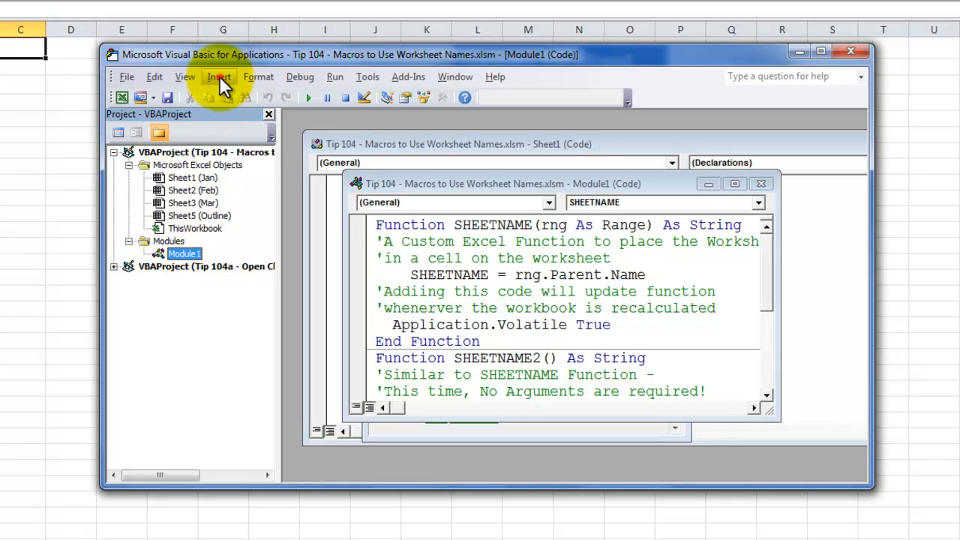
{"action": "left_click", "coordinate": [218, 76]}
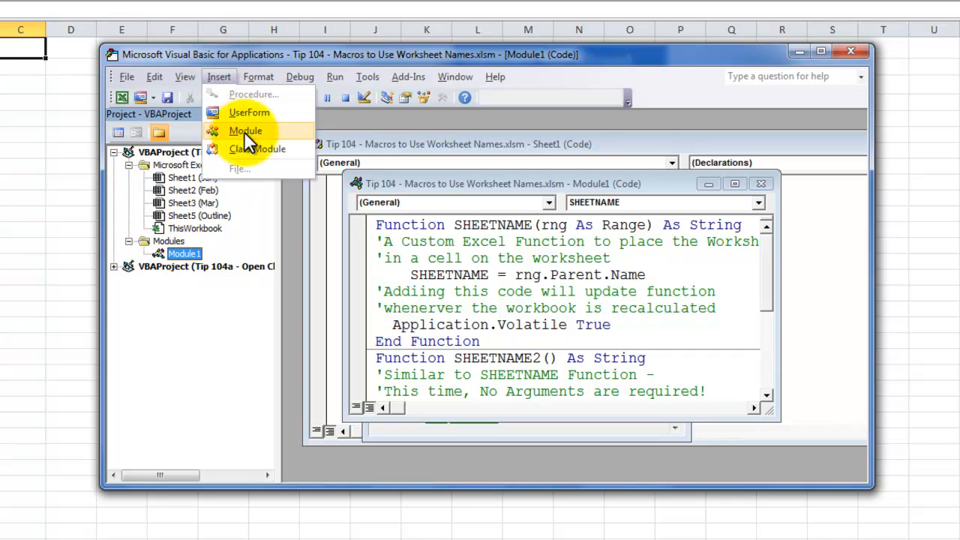
{"action": "left_click", "coordinate": [246, 130]}
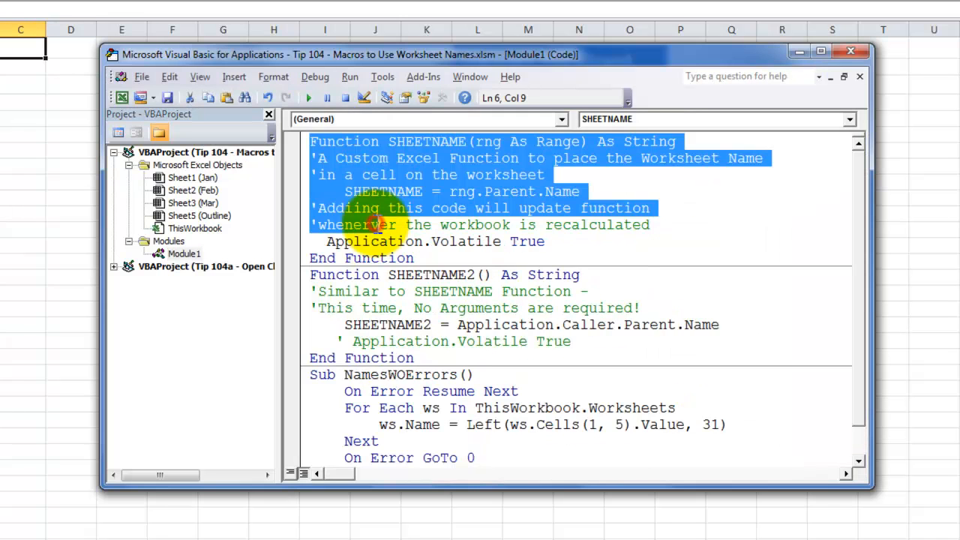
{"action": "mouse_move", "coordinate": [210, 98]}
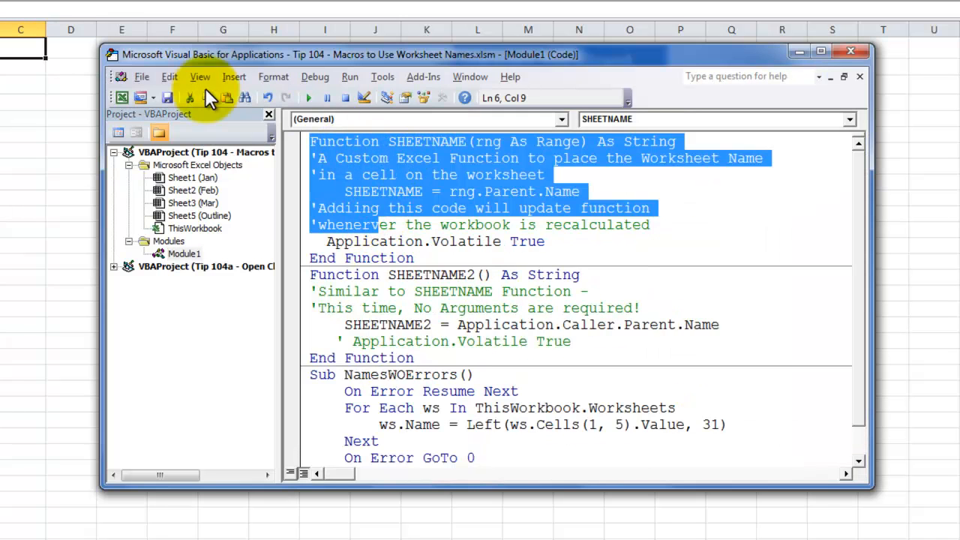
{"action": "left_click", "coordinate": [200, 76]}
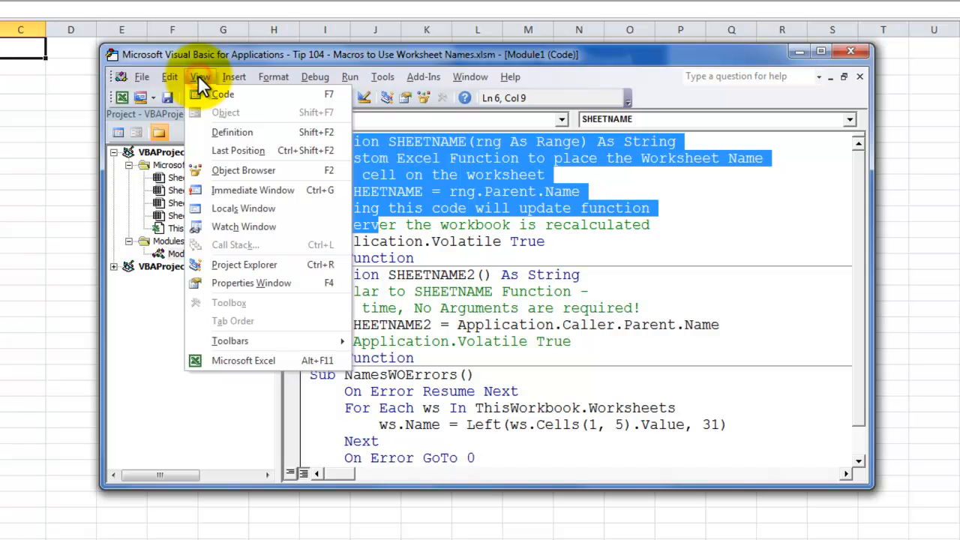
{"action": "mouse_move", "coordinate": [223, 97]}
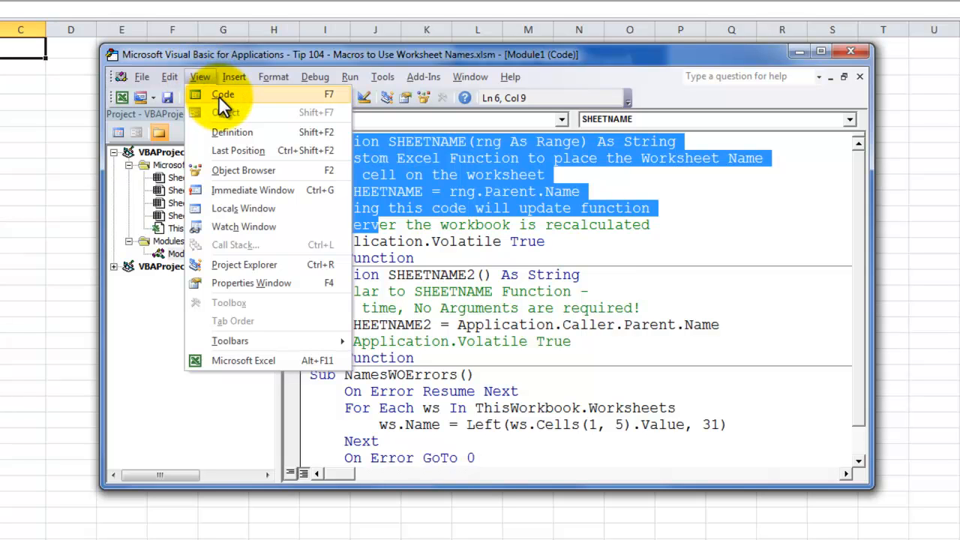
{"action": "left_click", "coordinate": [222, 94]}
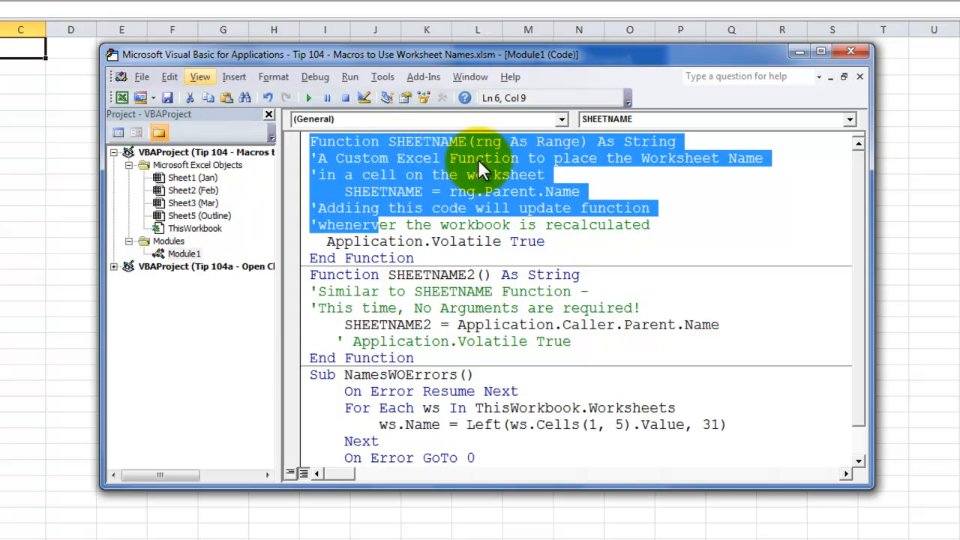
Step: Review the SHEETNAME function header, its rng As Range argument and End Function
{"action": "left_click", "coordinate": [342, 142]}
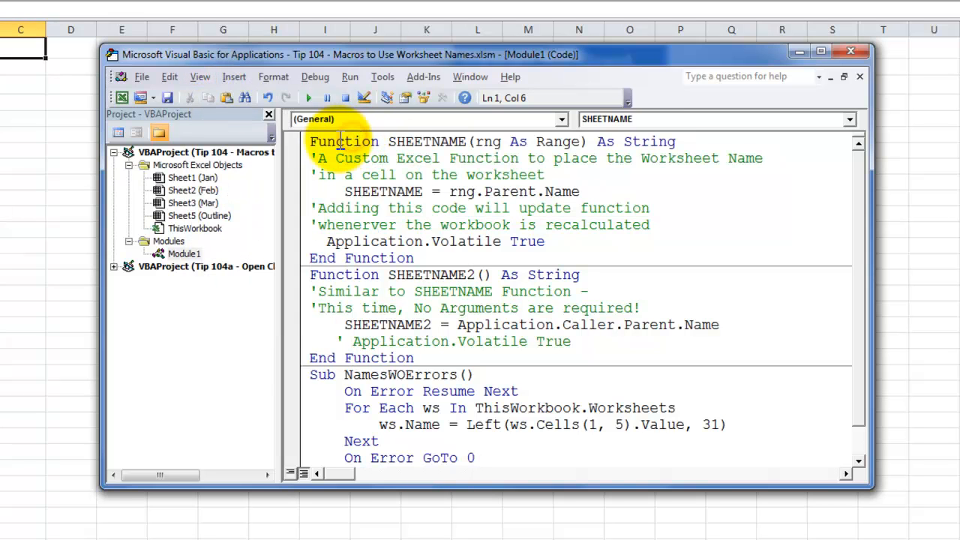
{"action": "double_click", "coordinate": [343, 142]}
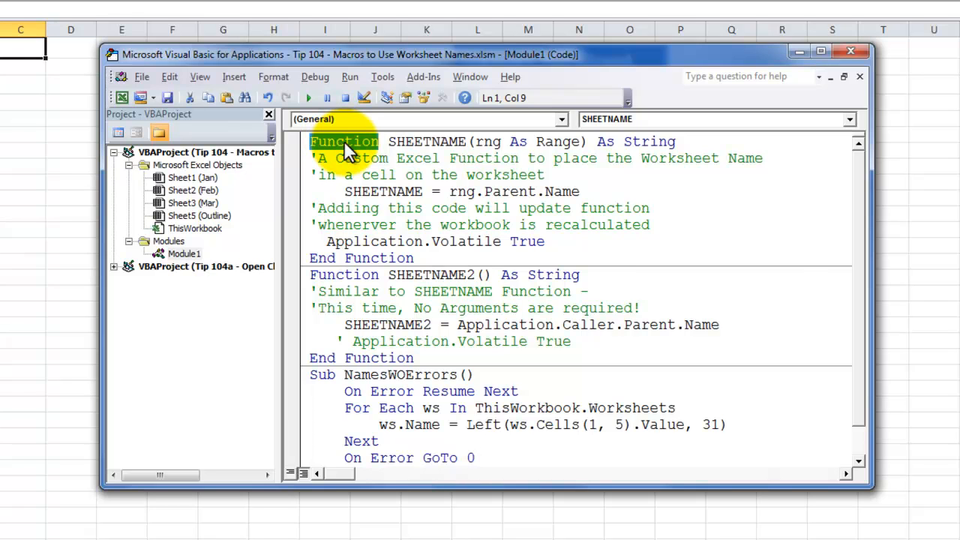
{"action": "mouse_move", "coordinate": [663, 138]}
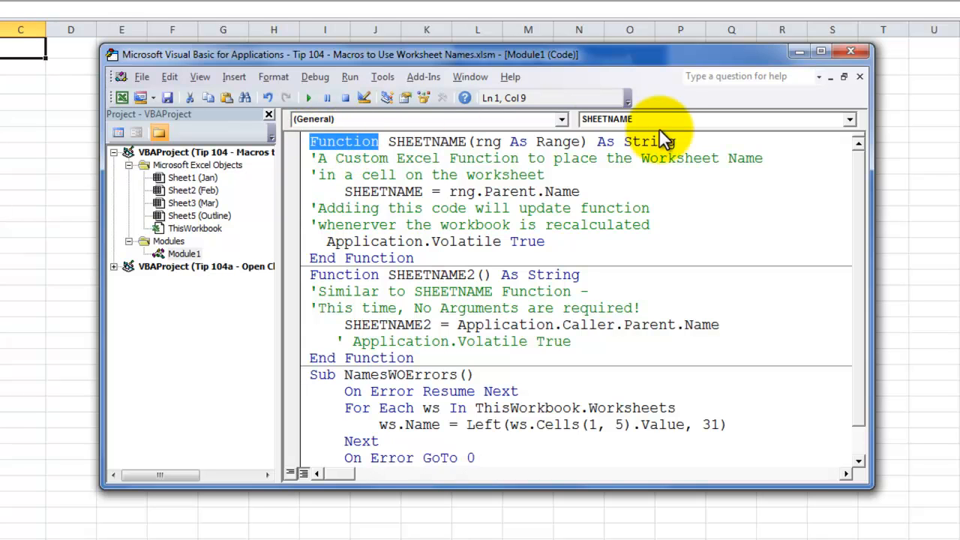
{"action": "left_click", "coordinate": [380, 258]}
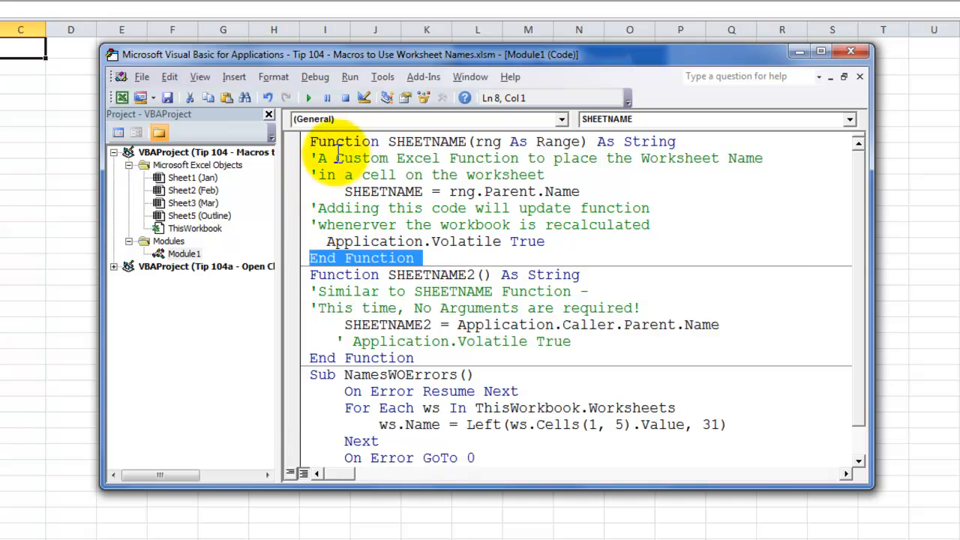
{"action": "left_click", "coordinate": [337, 141]}
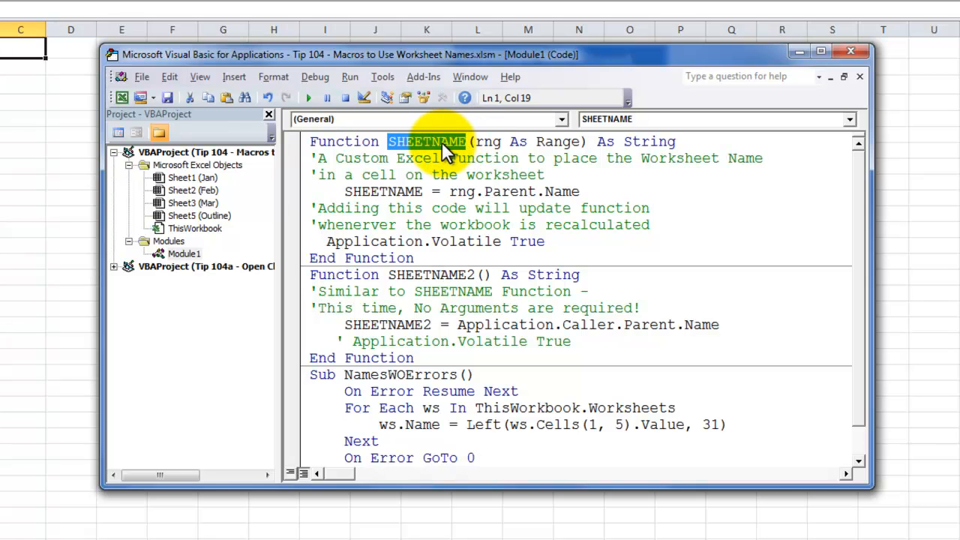
{"action": "mouse_move", "coordinate": [435, 153]}
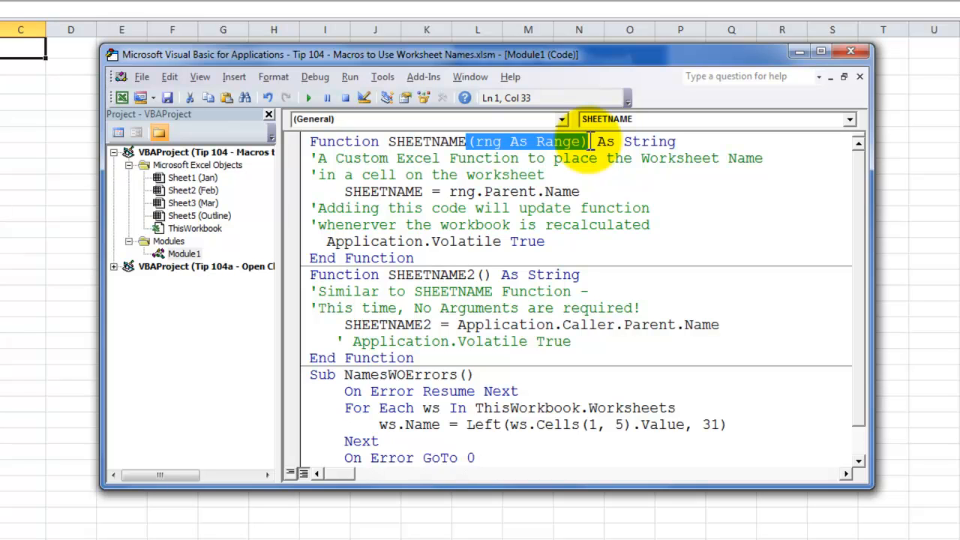
{"action": "mouse_move", "coordinate": [390, 274]}
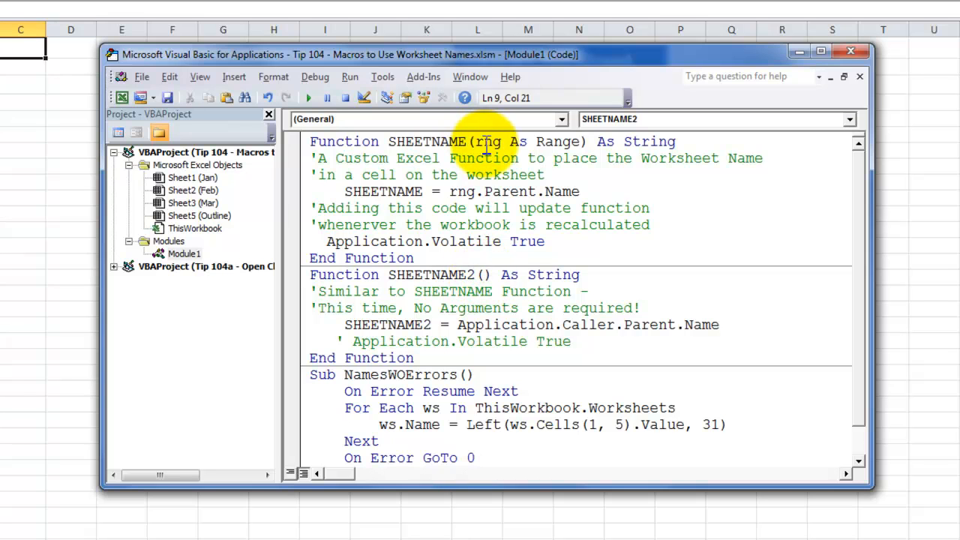
{"action": "left_click", "coordinate": [484, 142]}
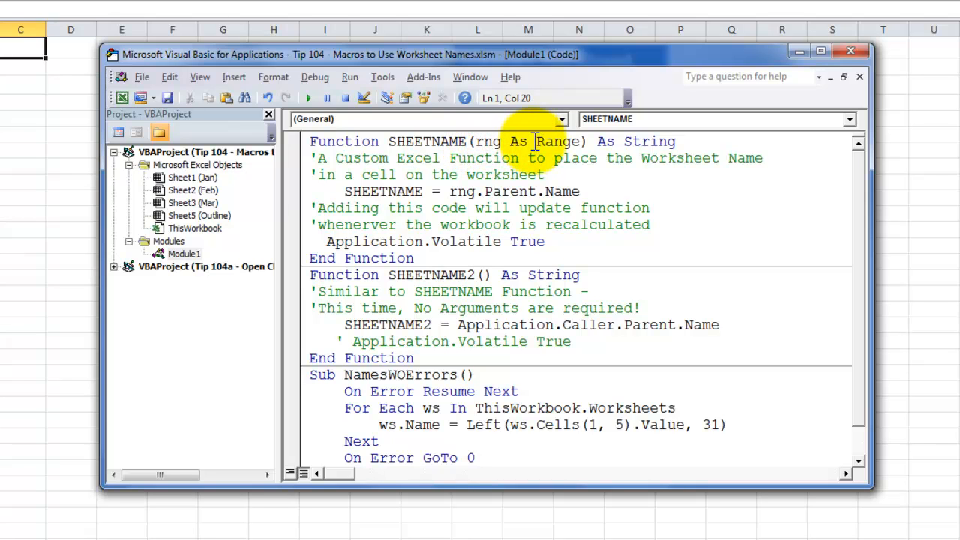
{"action": "left_click", "coordinate": [536, 141]}
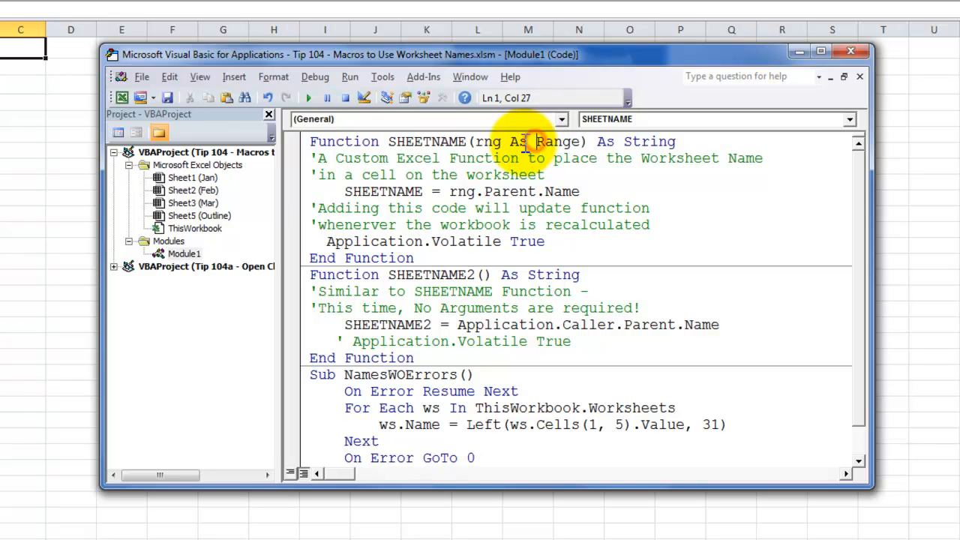
{"action": "double_click", "coordinate": [426, 141]}
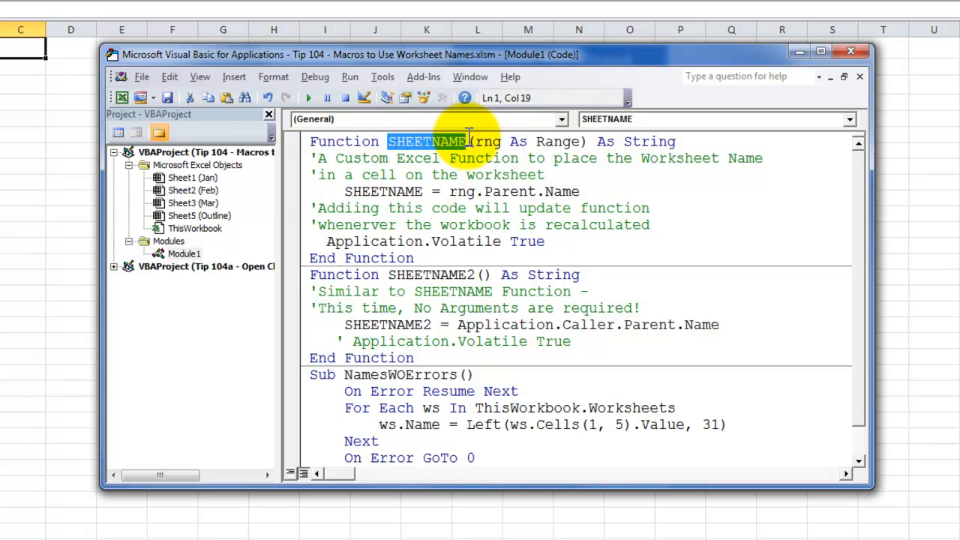
{"action": "mouse_move", "coordinate": [604, 143]}
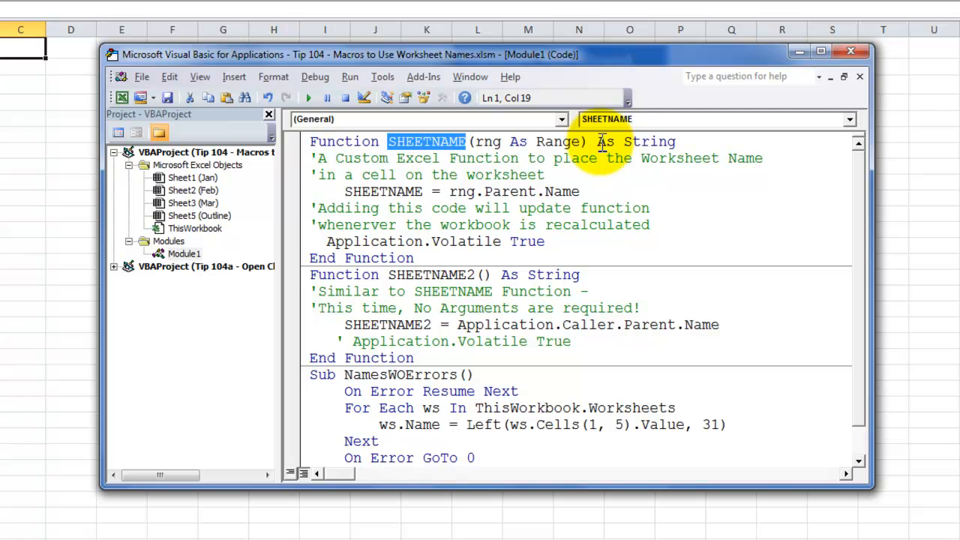
{"action": "mouse_move", "coordinate": [600, 146]}
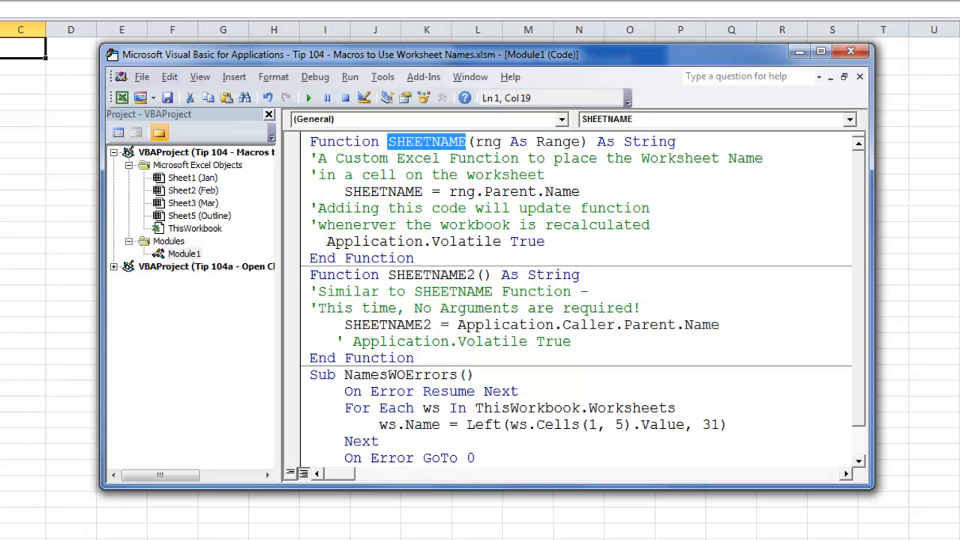
{"action": "mouse_move", "coordinate": [675, 142]}
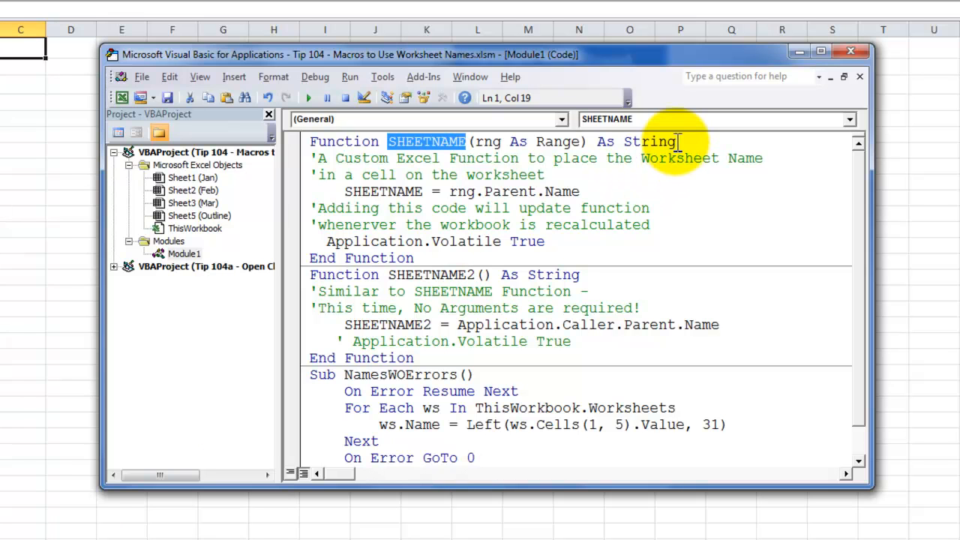
{"action": "mouse_move", "coordinate": [299, 169]}
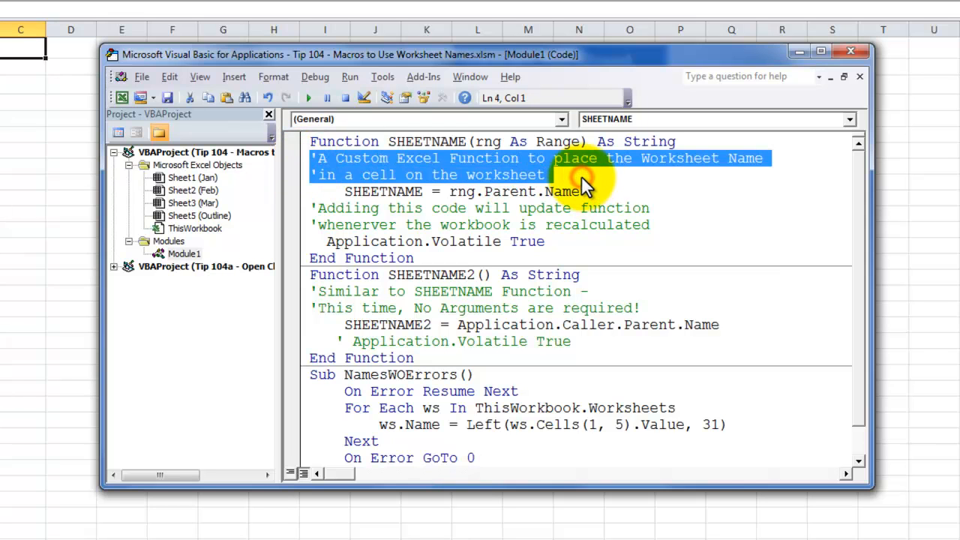
Step: Examine SHEETNAME's rng.Parent.Name line and comment out Application.Volatile True
{"action": "left_click", "coordinate": [323, 175]}
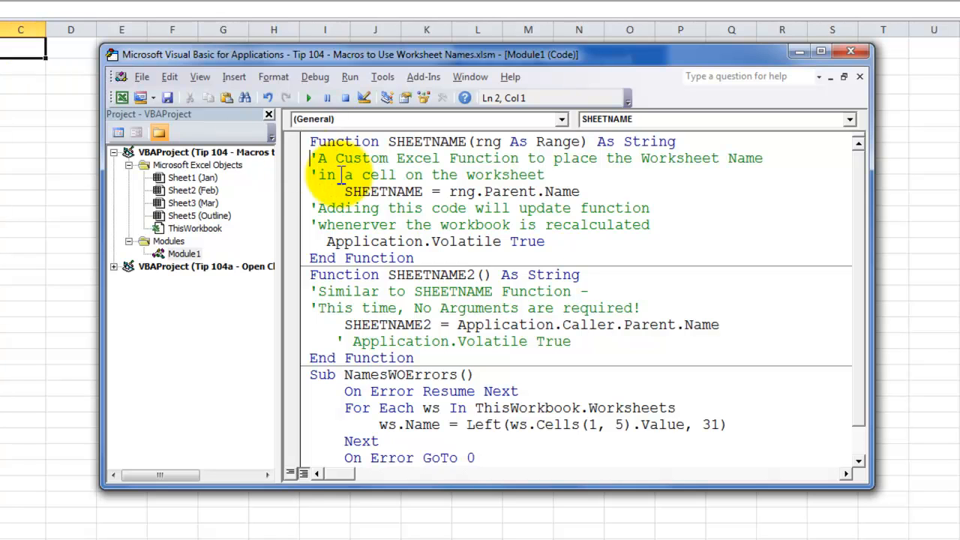
{"action": "left_click", "coordinate": [344, 191]}
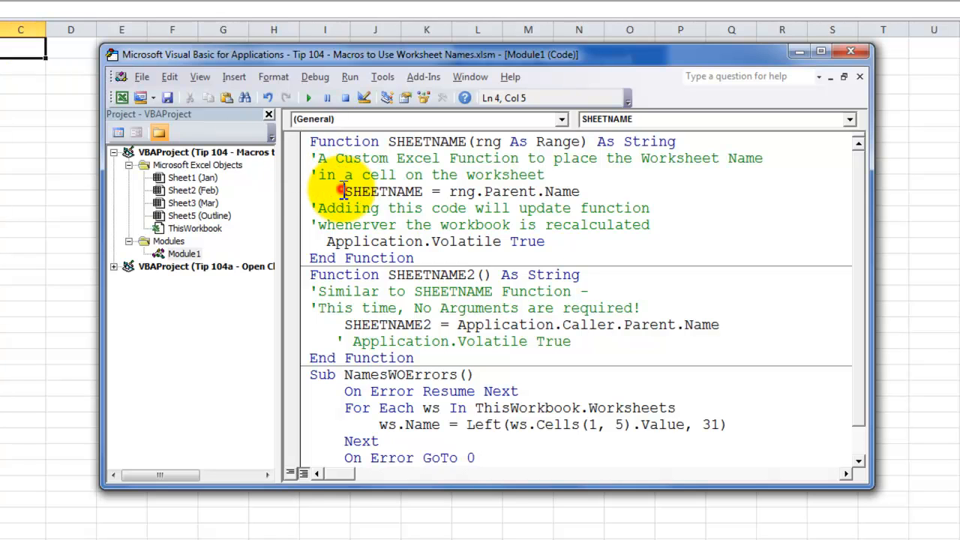
{"action": "double_click", "coordinate": [383, 191]}
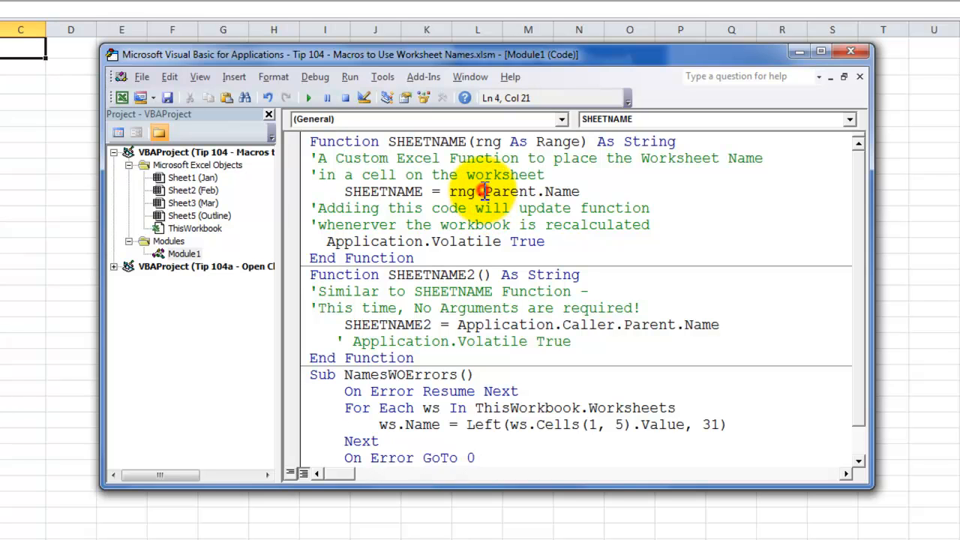
{"action": "left_click", "coordinate": [547, 191]}
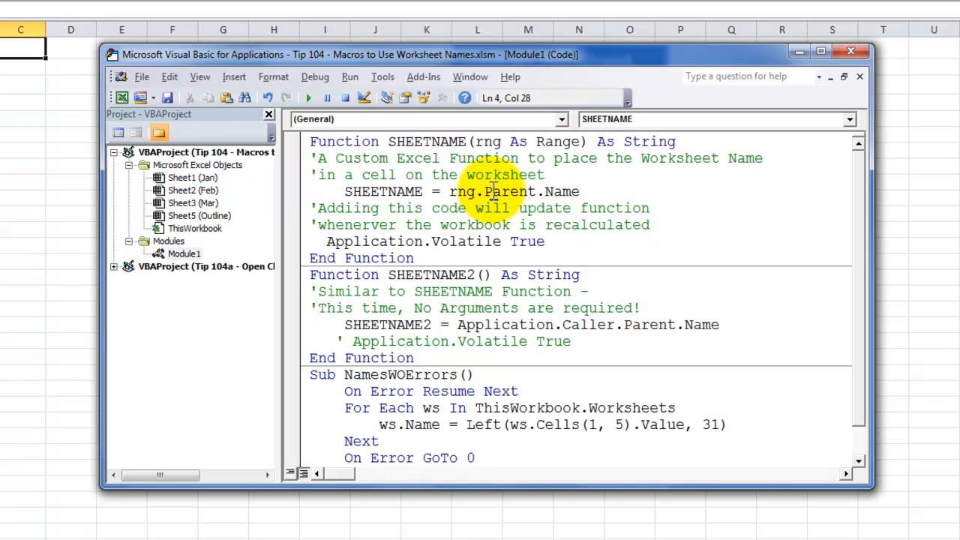
{"action": "left_click", "coordinate": [458, 192]}
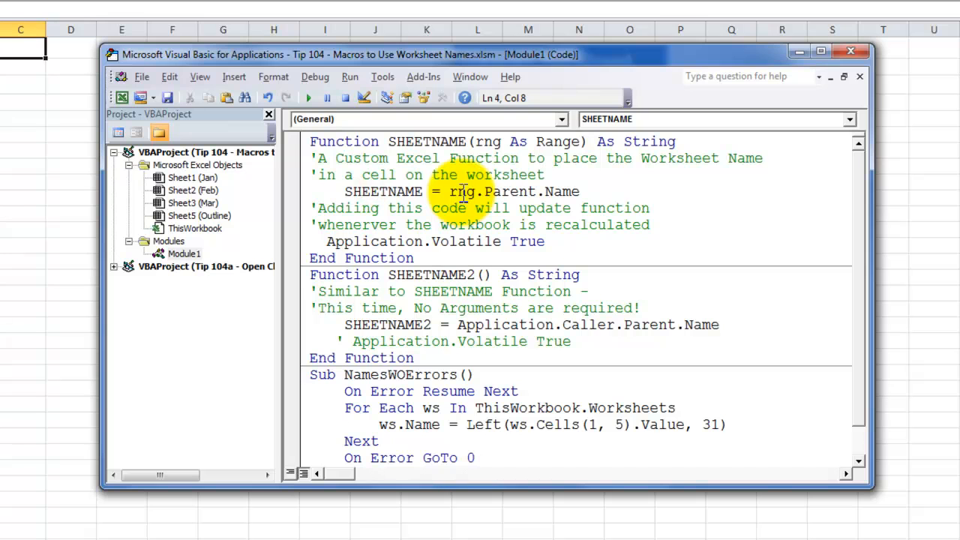
{"action": "left_click", "coordinate": [462, 191]}
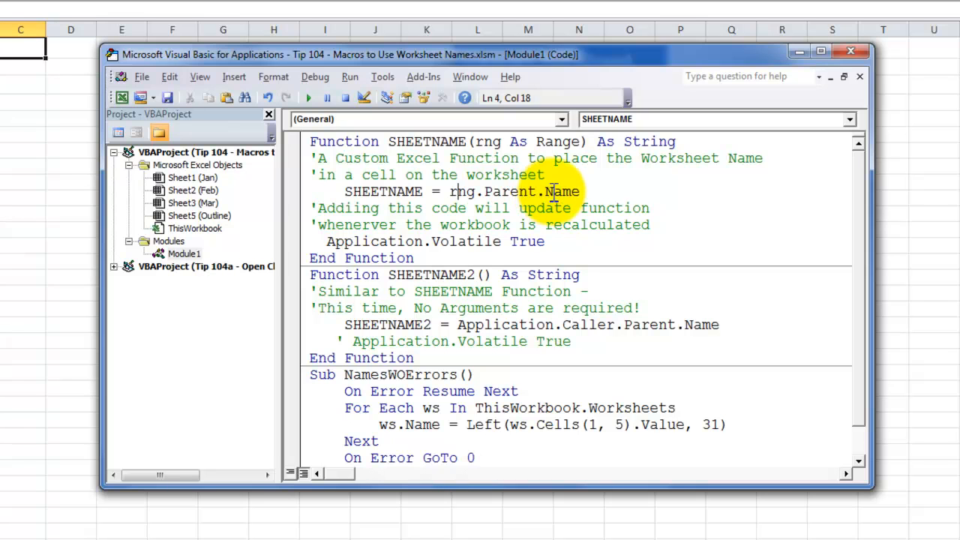
{"action": "left_click", "coordinate": [326, 241]}
{"action": "type", "text": "'"}
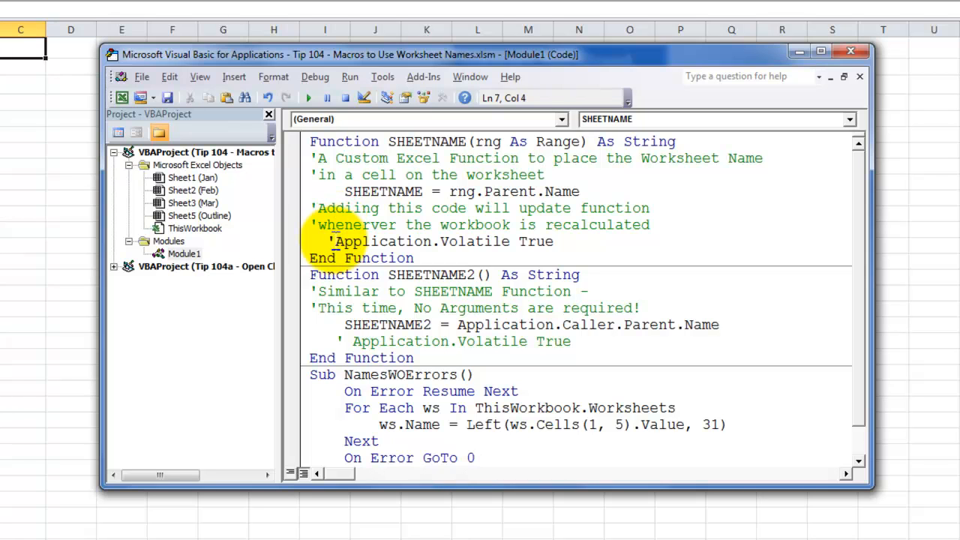
Step: Leave the VBA editor and return to the Excel workbook
{"action": "left_click", "coordinate": [338, 225]}
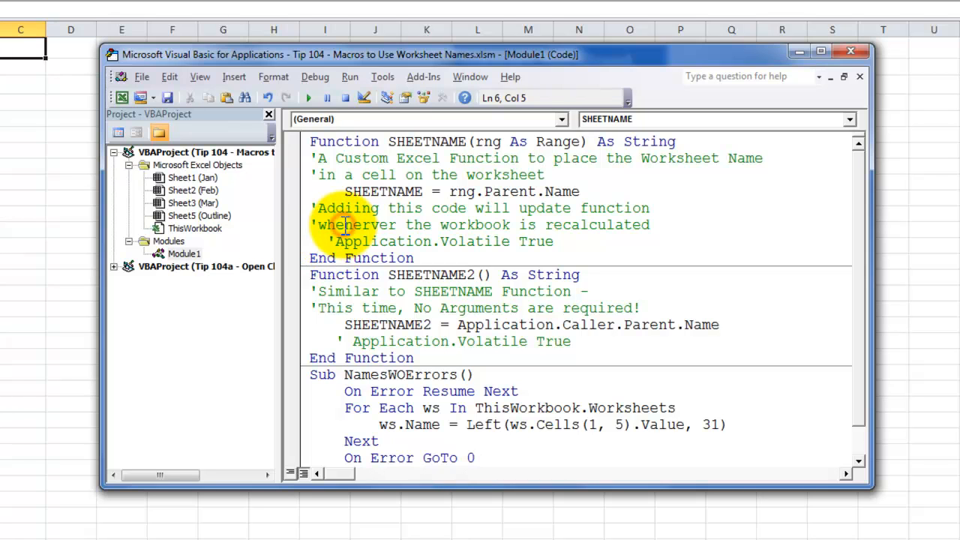
{"action": "mouse_move", "coordinate": [319, 244]}
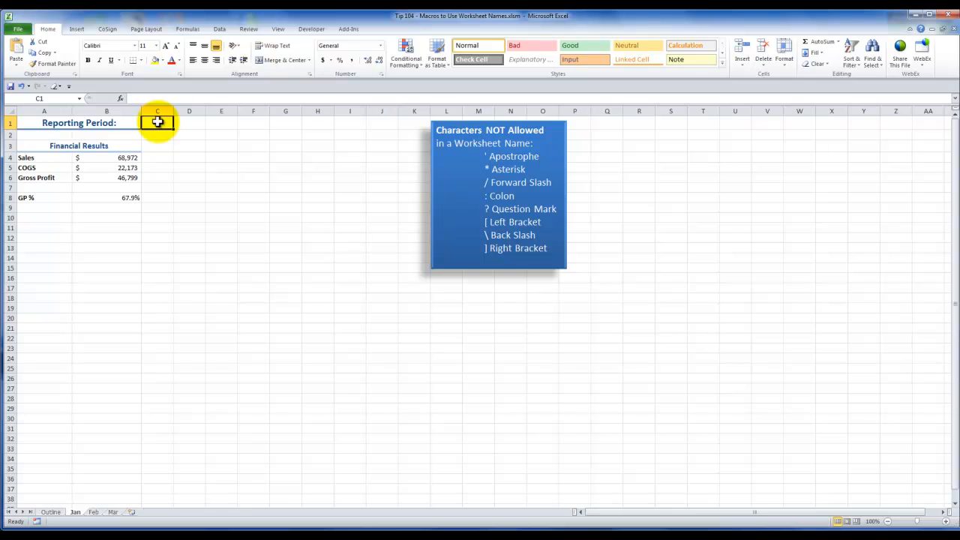
Step: Start typing =SHEETNAME( in C1, moving from the Jan sheet to Feb
{"action": "type", "text": "="}
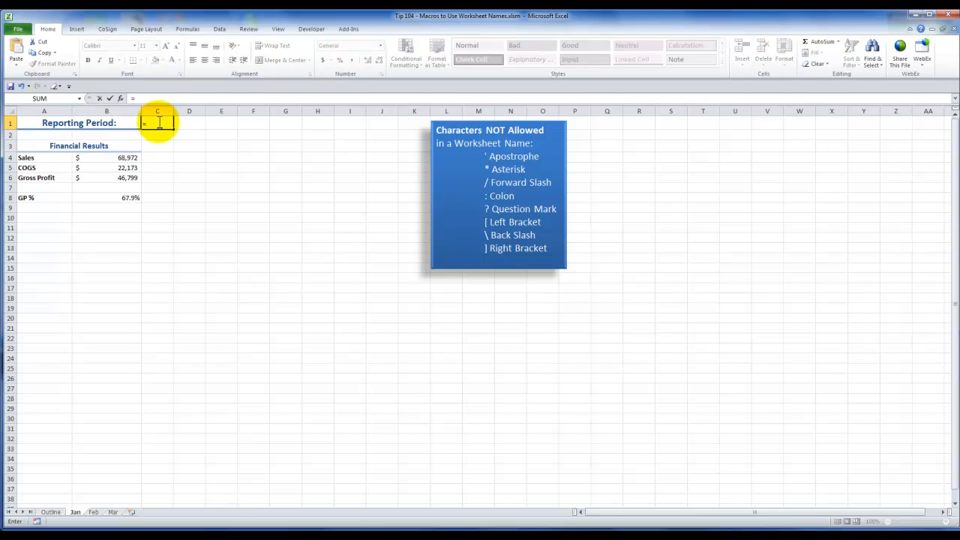
{"action": "type", "text": "she"}
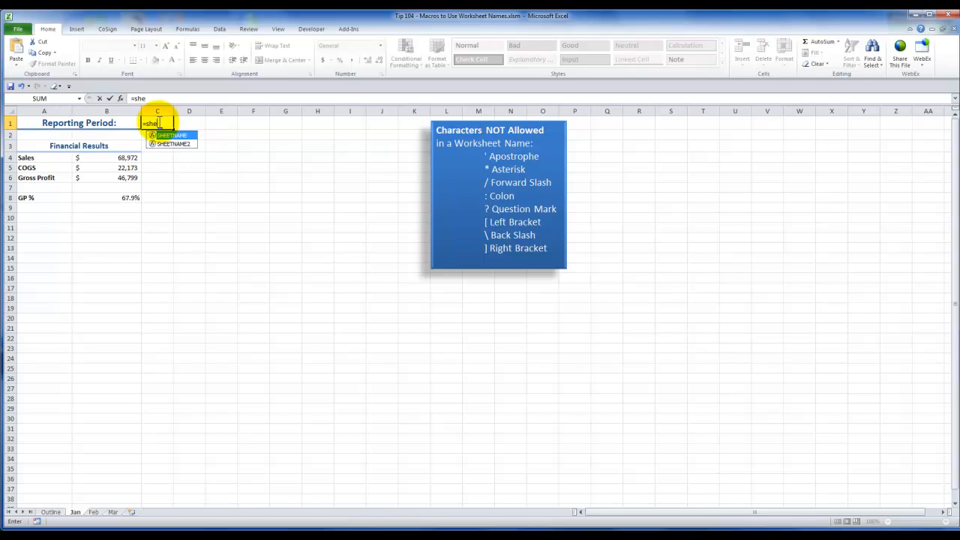
{"action": "type", "text": "e"}
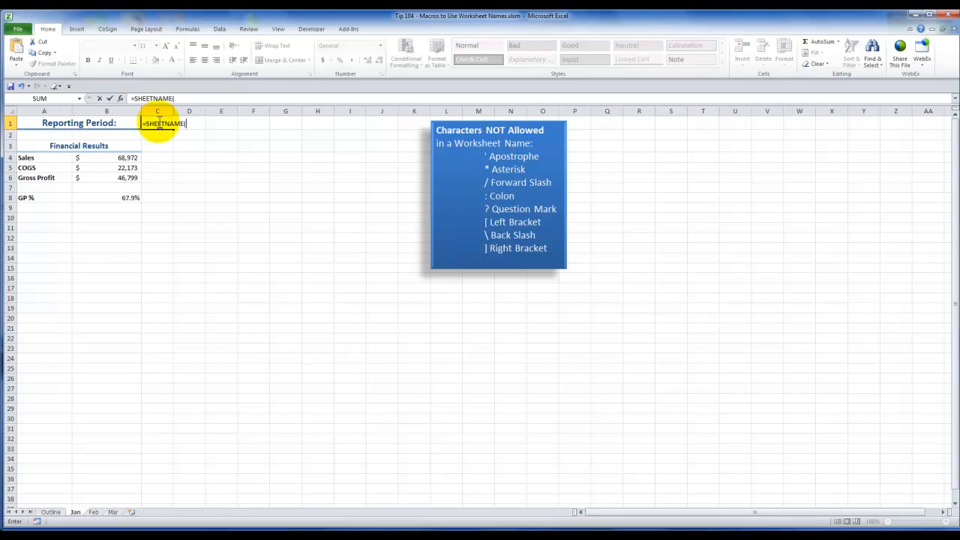
{"action": "mouse_move", "coordinate": [287, 147]}
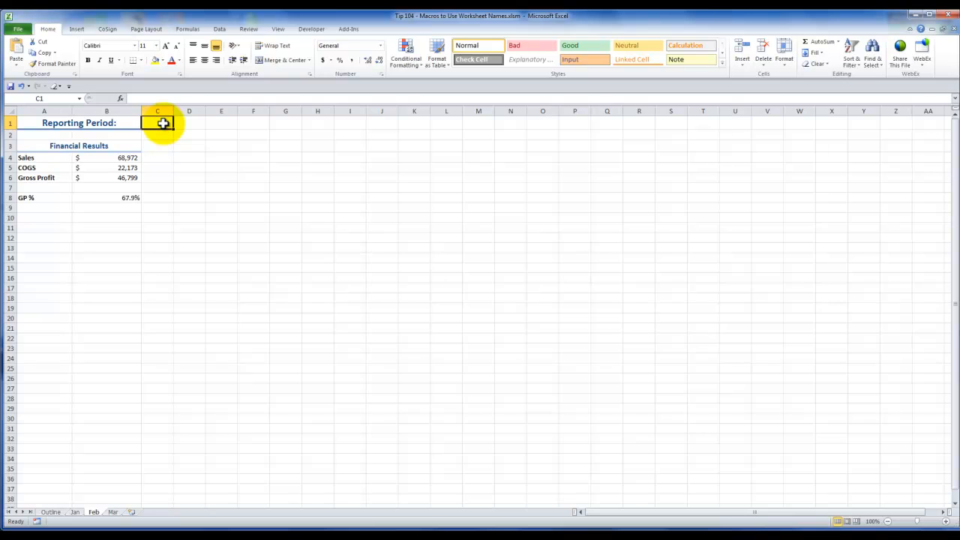
{"action": "type", "text": "=shee"}
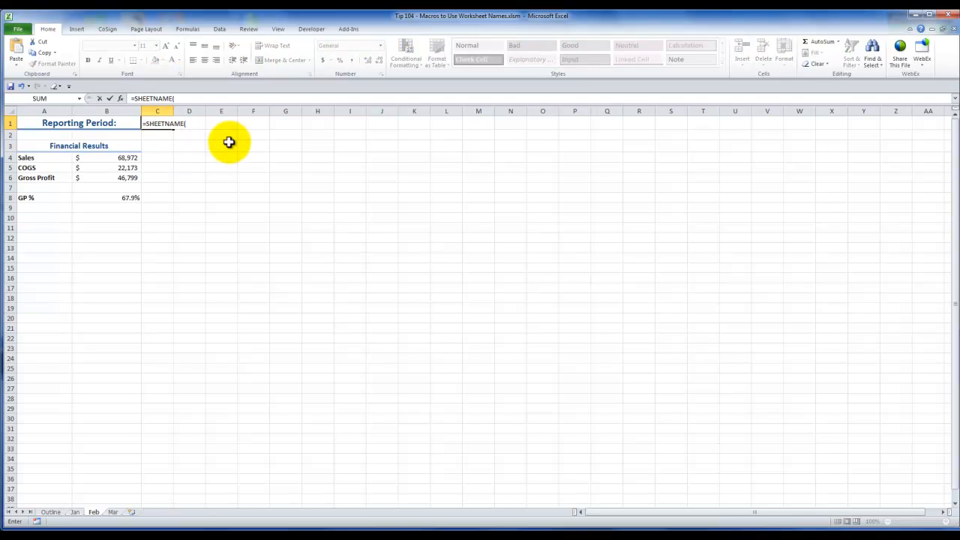
Step: Finish =SHEETNAME(B12) in Feb's C1 and rename the Jan tab to January 2010
{"action": "left_click", "coordinate": [107, 238]}
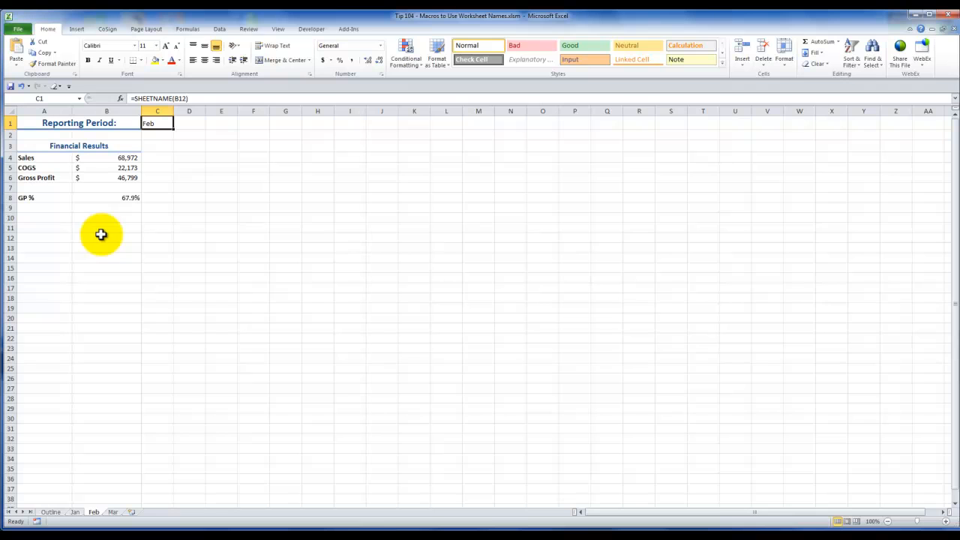
{"action": "mouse_move", "coordinate": [76, 501]}
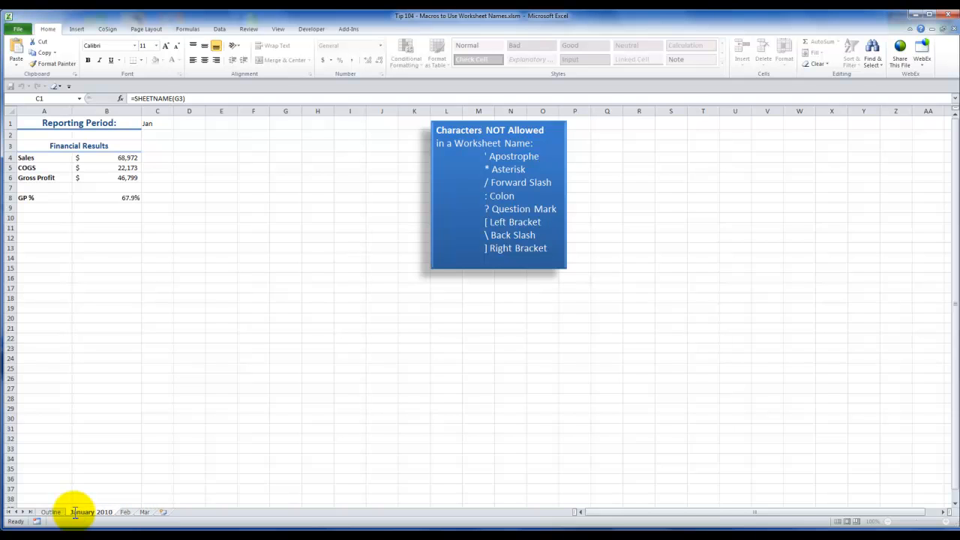
Step: Re-enter =SHEETNAME(G3) in C1 so it displays January 2010
{"action": "left_click", "coordinate": [157, 123]}
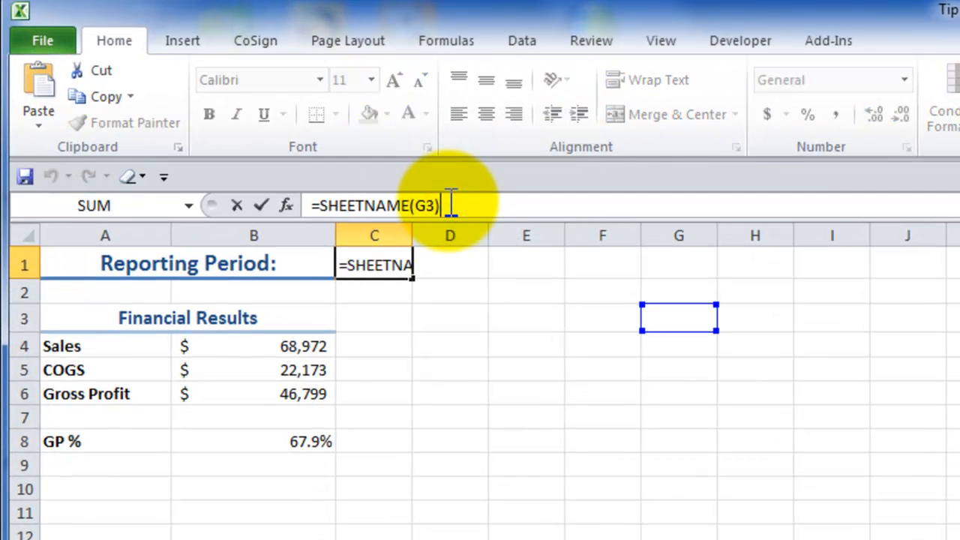
{"action": "mouse_move", "coordinate": [261, 205]}
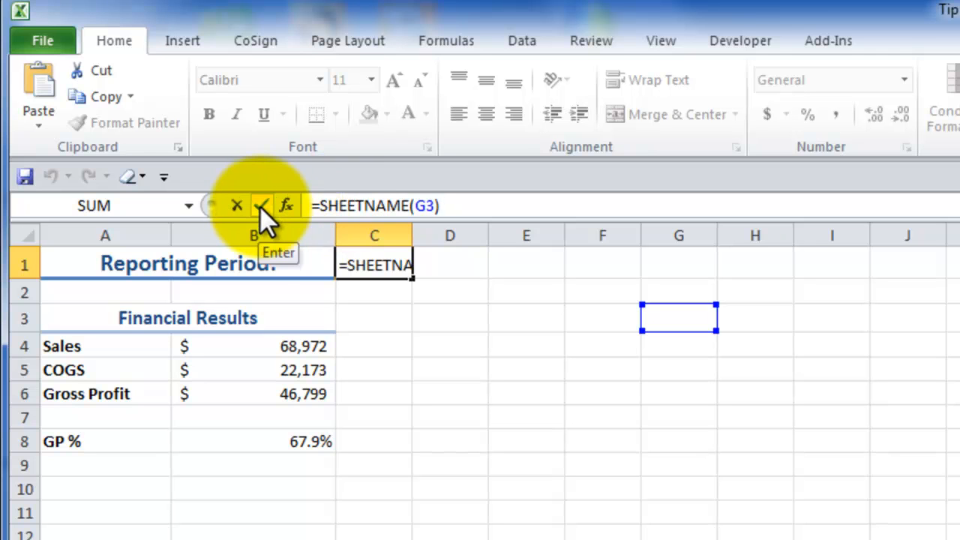
{"action": "left_click", "coordinate": [261, 206]}
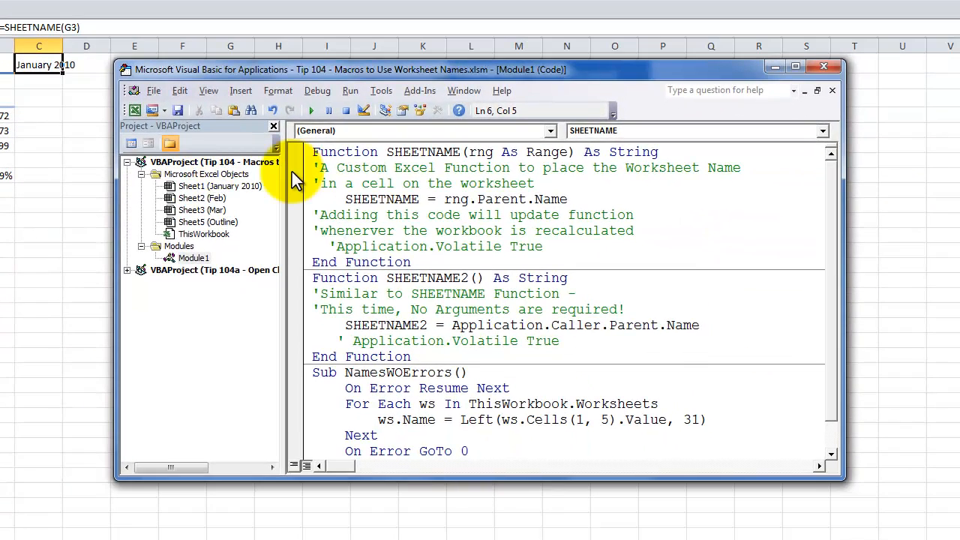
Step: Select the commented Volatile line in Module1, then return to Excel's Feb sheet
{"action": "left_click", "coordinate": [332, 246]}
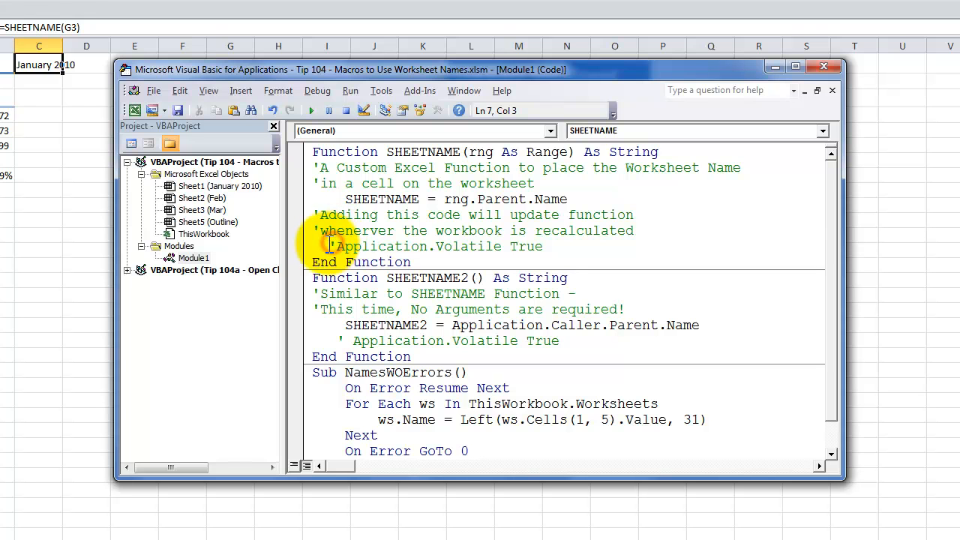
{"action": "left_click", "coordinate": [329, 246]}
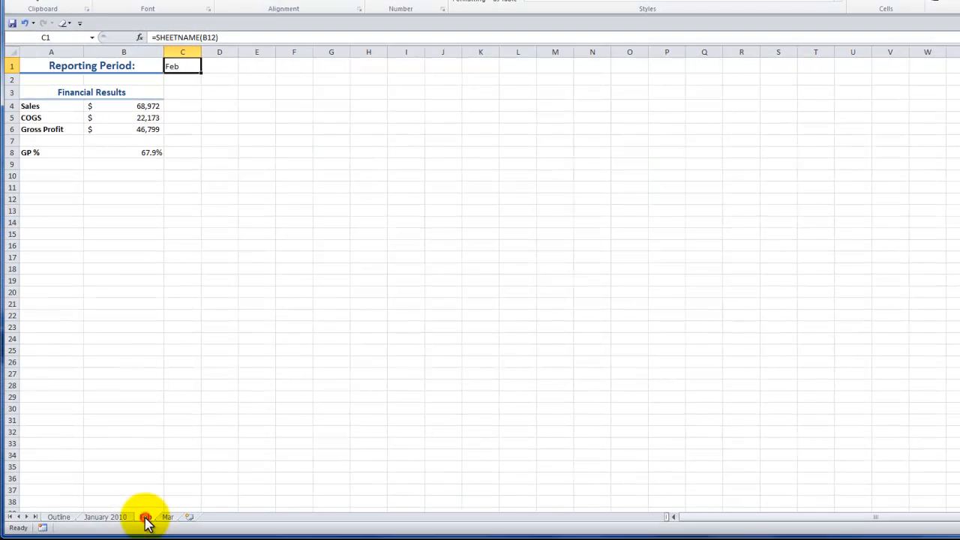
Step: Rename the Feb tab to February 2010 and confirm C1 shows February 2010
{"action": "left_click", "coordinate": [146, 517]}
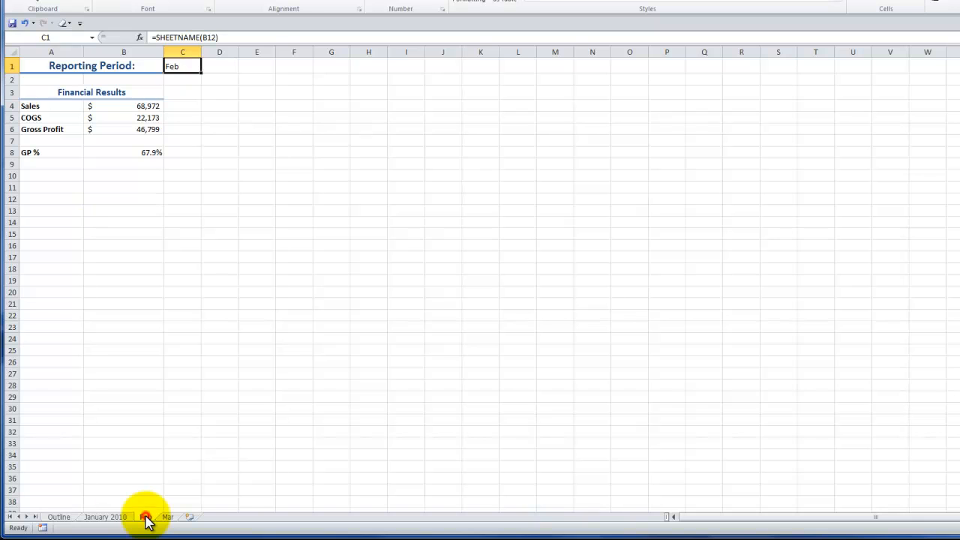
{"action": "left_click", "coordinate": [145, 516]}
{"action": "type", "text": "ruary 2010"}
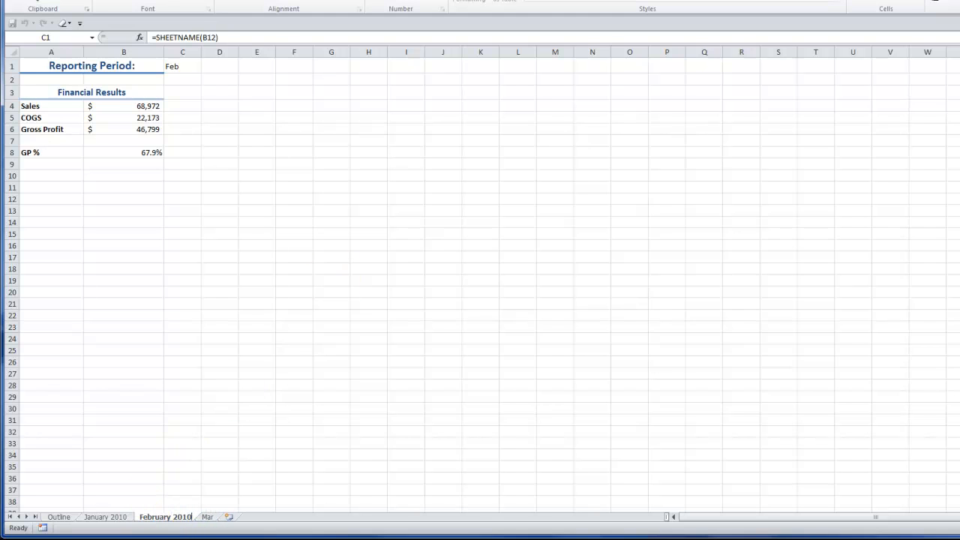
{"action": "left_click", "coordinate": [182, 66]}
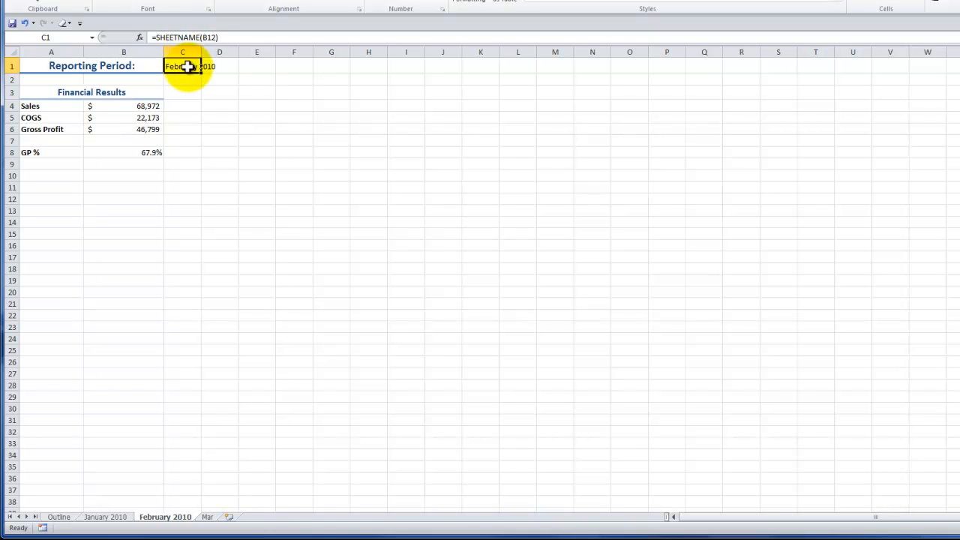
{"action": "mouse_move", "coordinate": [182, 90]}
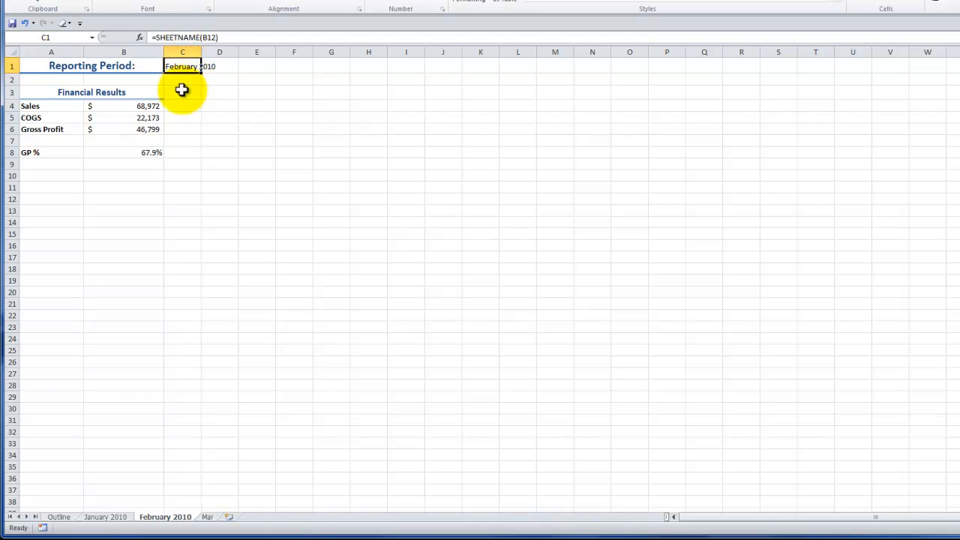
{"action": "mouse_move", "coordinate": [106, 516]}
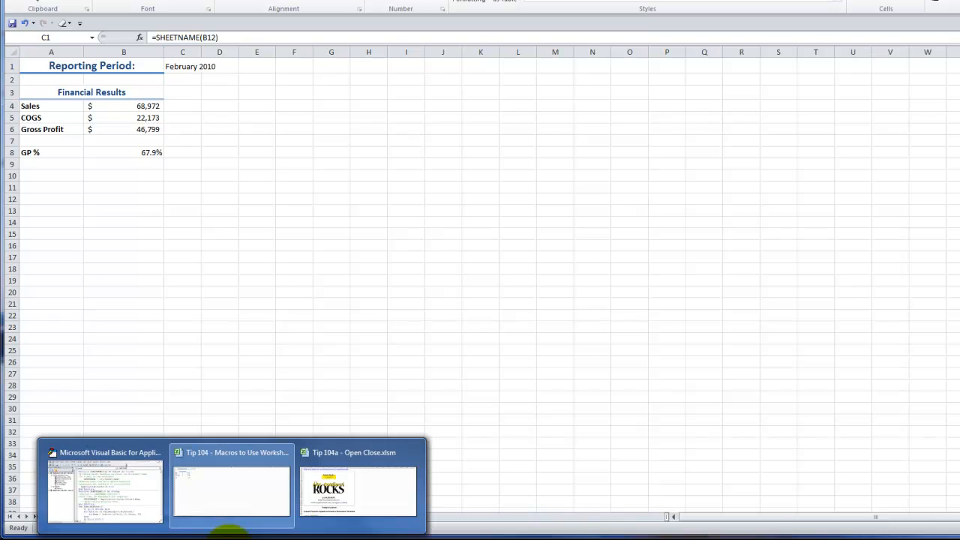
Step: Remove the apostrophes from Application.Volatile True in SHEETNAME and SHEETNAME2
{"action": "left_click", "coordinate": [105, 491]}
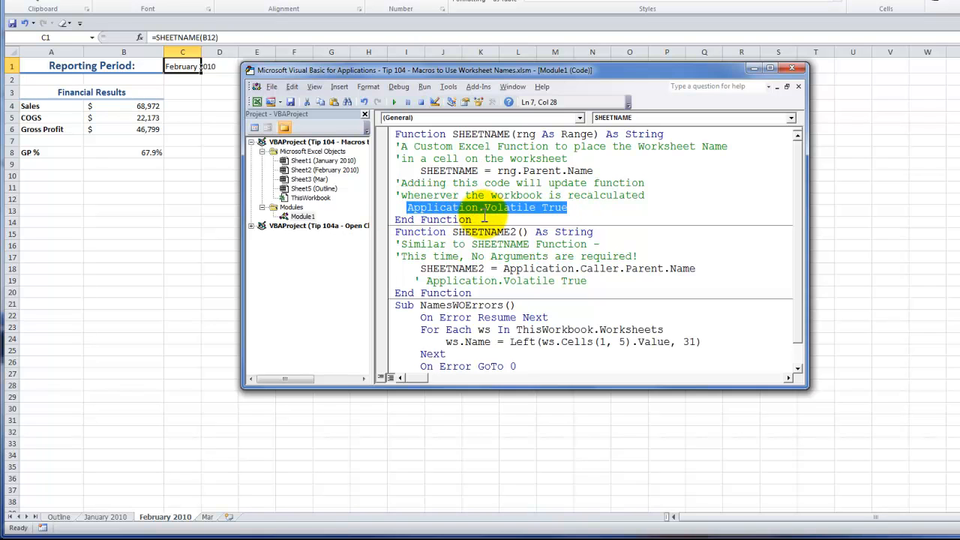
{"action": "mouse_move", "coordinate": [529, 219]}
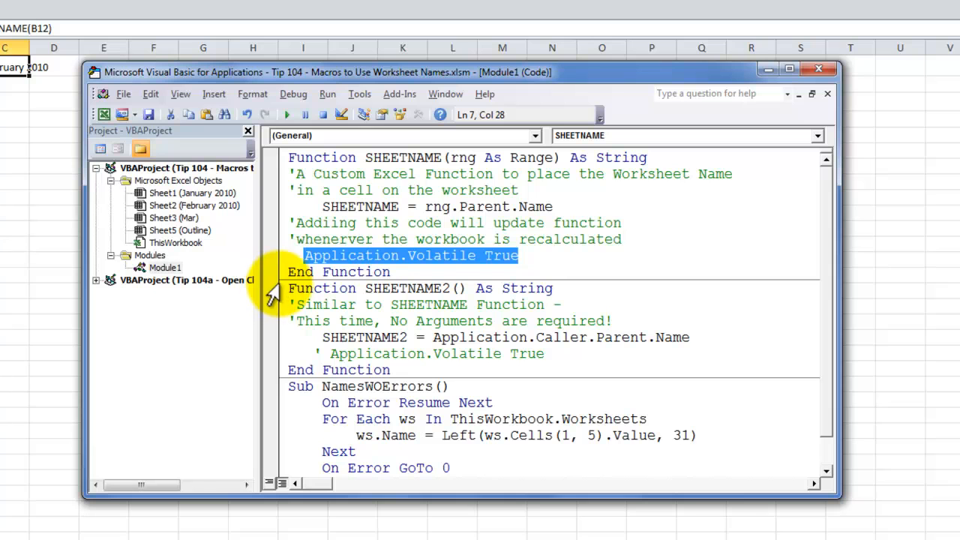
{"action": "left_click", "coordinate": [288, 288]}
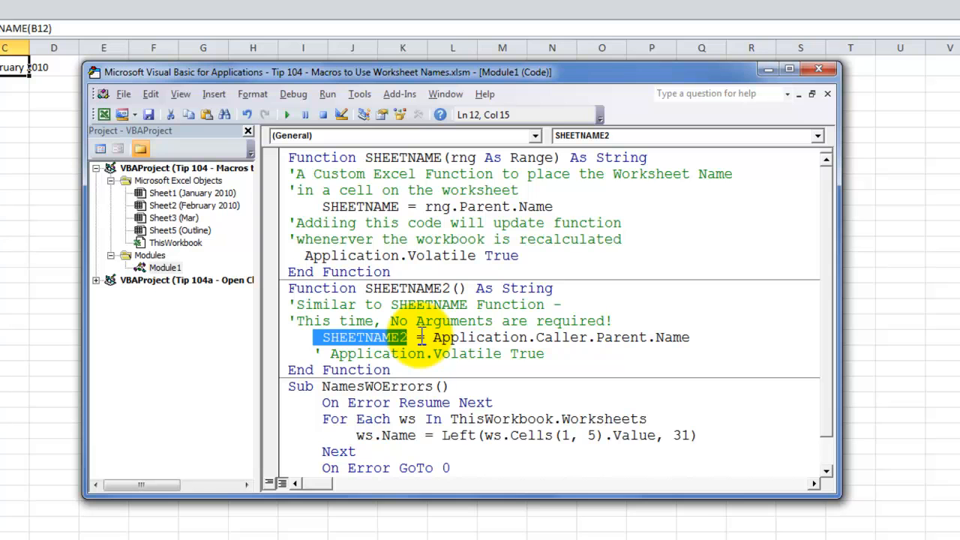
{"action": "left_click", "coordinate": [450, 337]}
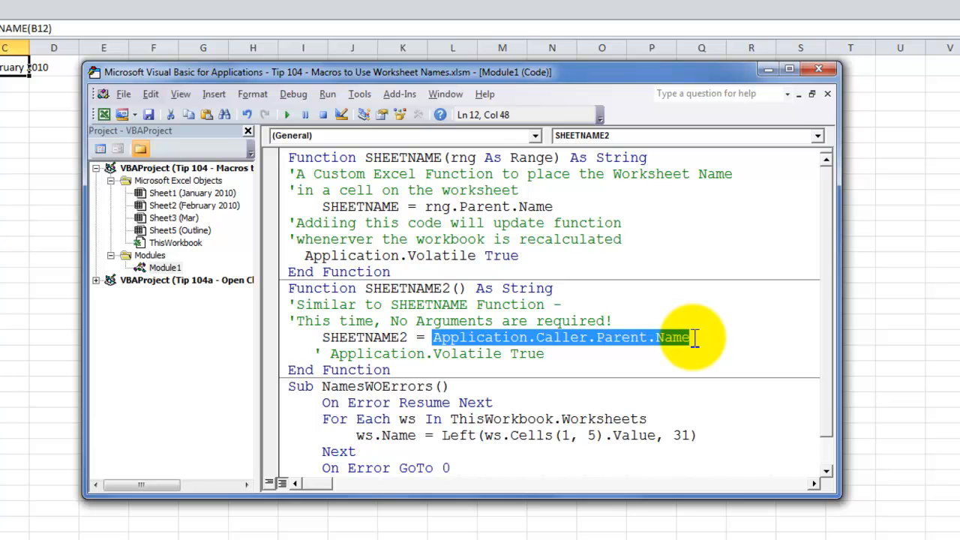
{"action": "mouse_move", "coordinate": [728, 327]}
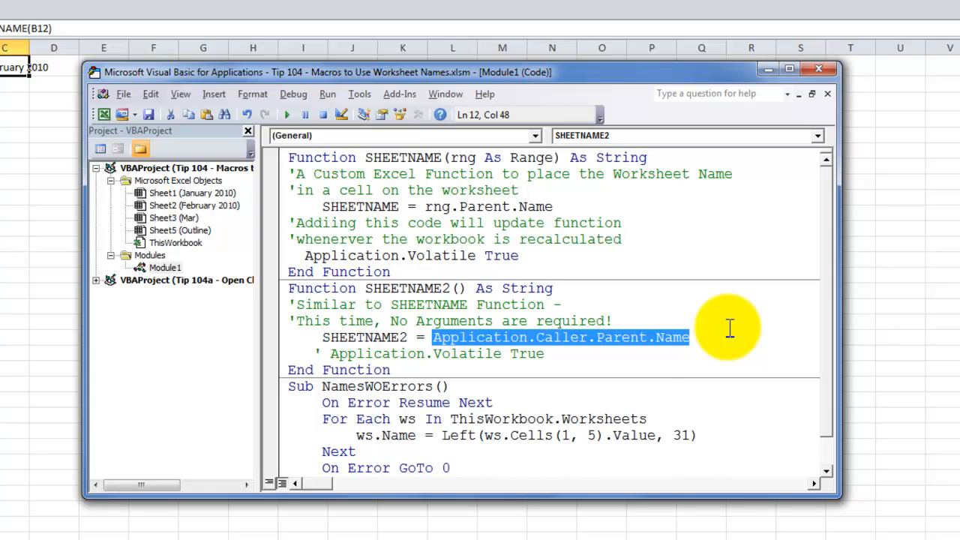
{"action": "left_click", "coordinate": [315, 353]}
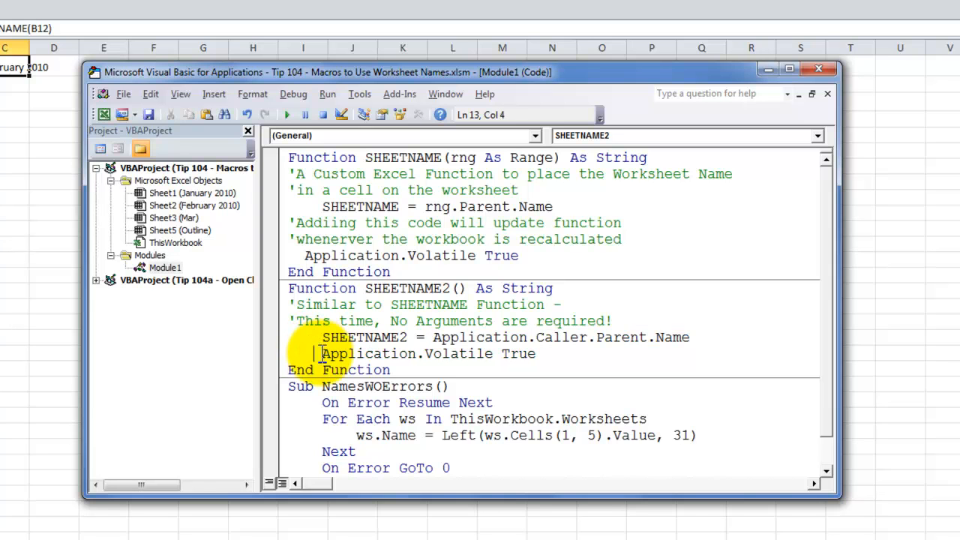
{"action": "mouse_move", "coordinate": [266, 372]}
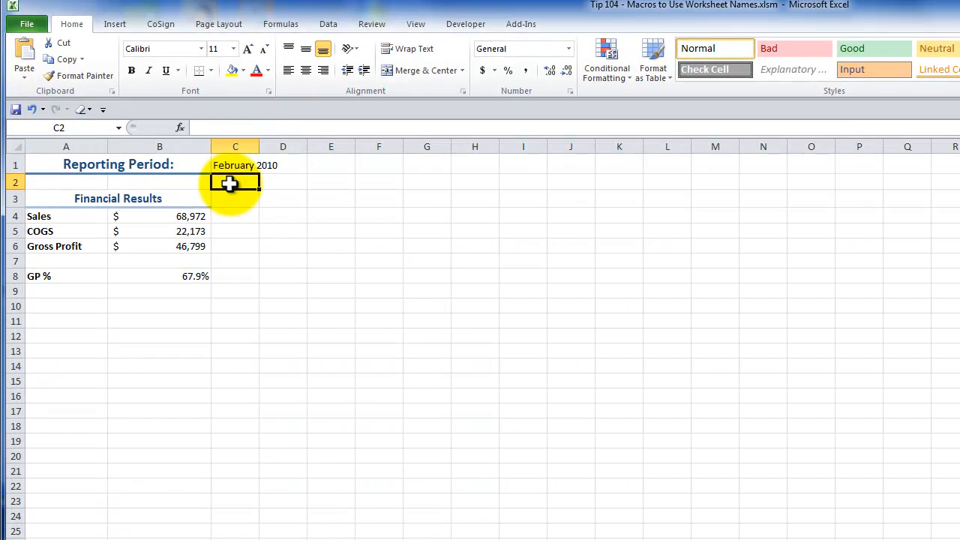
Step: Complete =SHEETNAME2() in C2 so it also displays February 2010
{"action": "type", "text": "=s"}
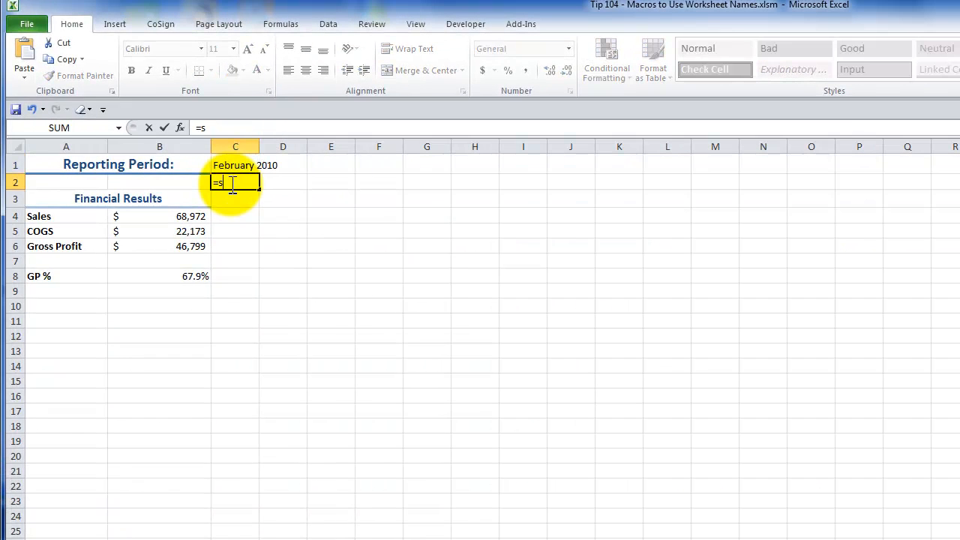
{"action": "type", "text": "h"}
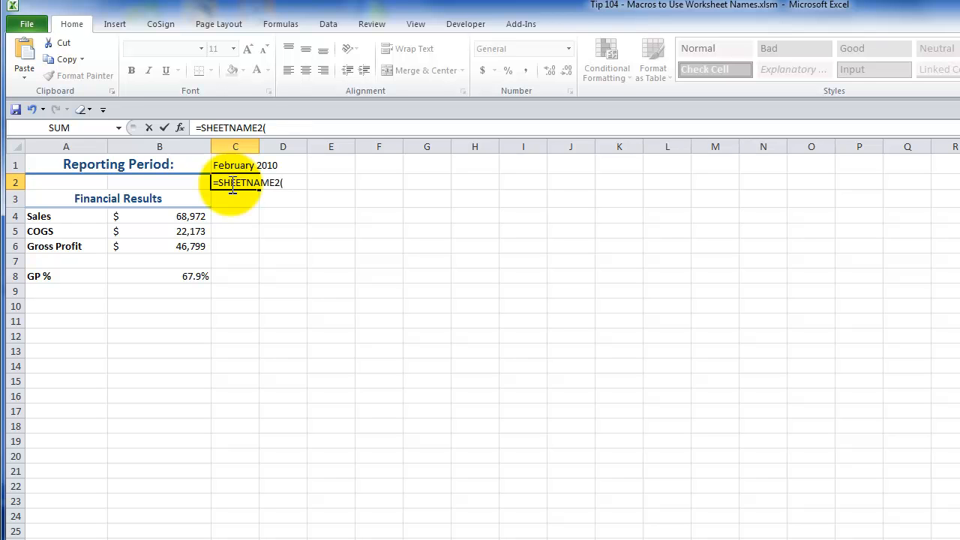
{"action": "type", "text": ")"}
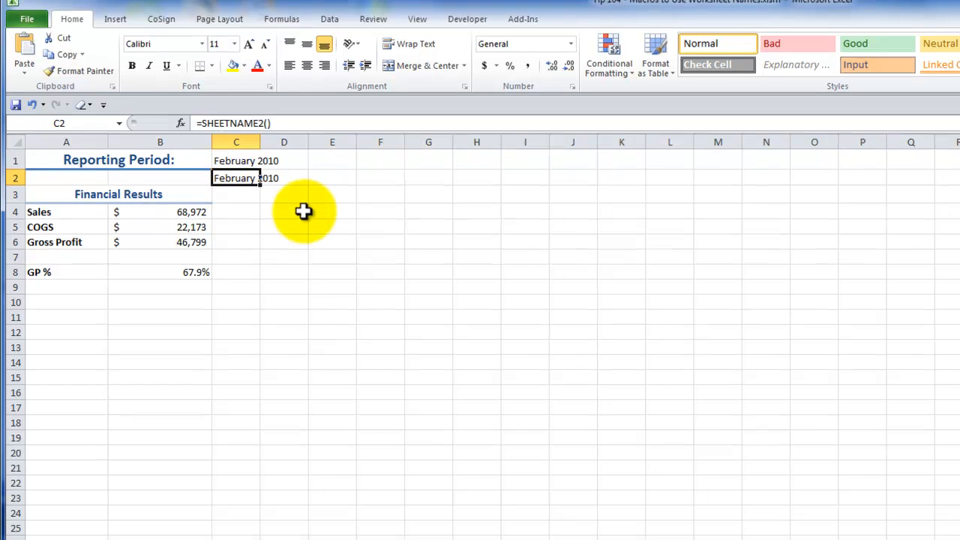
Step: Add three worksheets after Mar and rename them Apr, May and Jun
{"action": "left_click", "coordinate": [383, 504]}
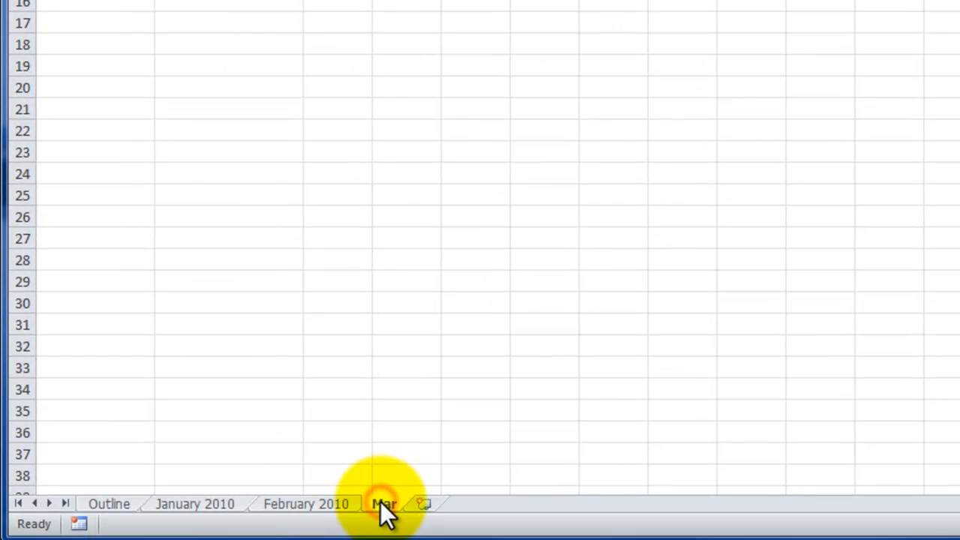
{"action": "mouse_move", "coordinate": [424, 504]}
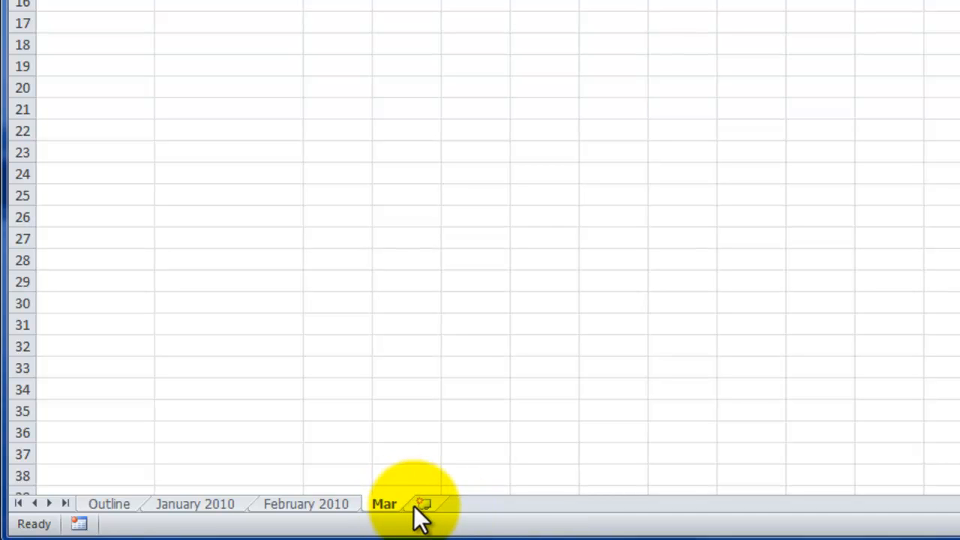
{"action": "mouse_move", "coordinate": [424, 504]}
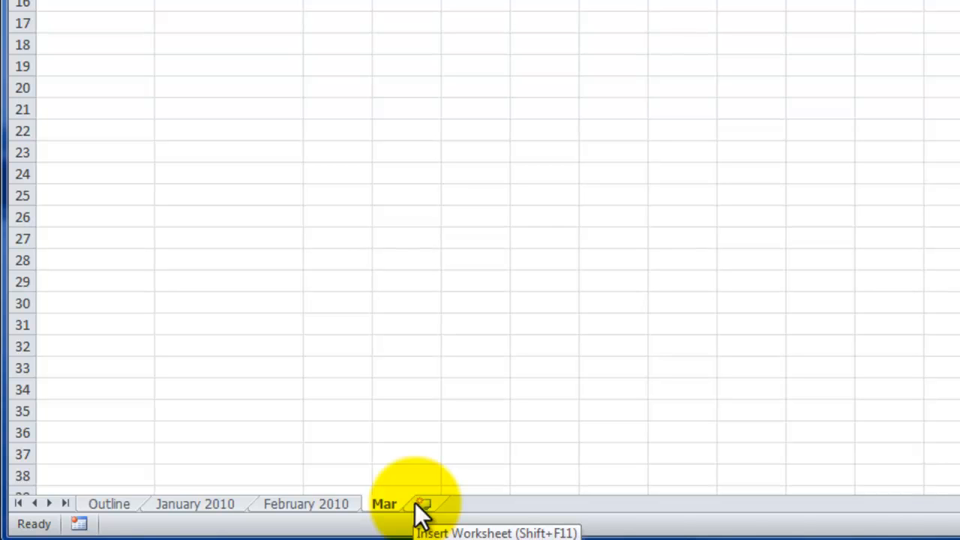
{"action": "left_click", "coordinate": [424, 503]}
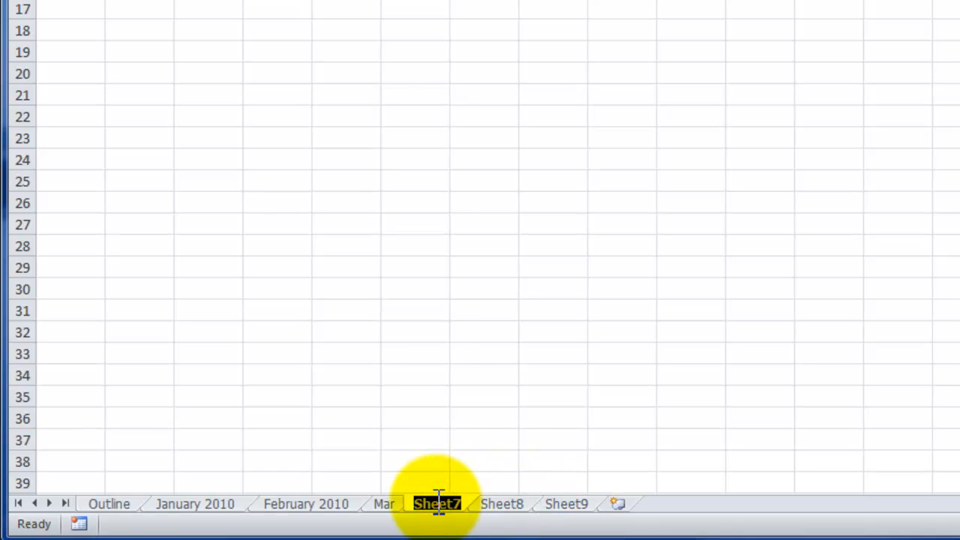
{"action": "type", "text": "Apr"}
{"action": "left_click", "coordinate": [503, 504]}
{"action": "type", "text": "May"}
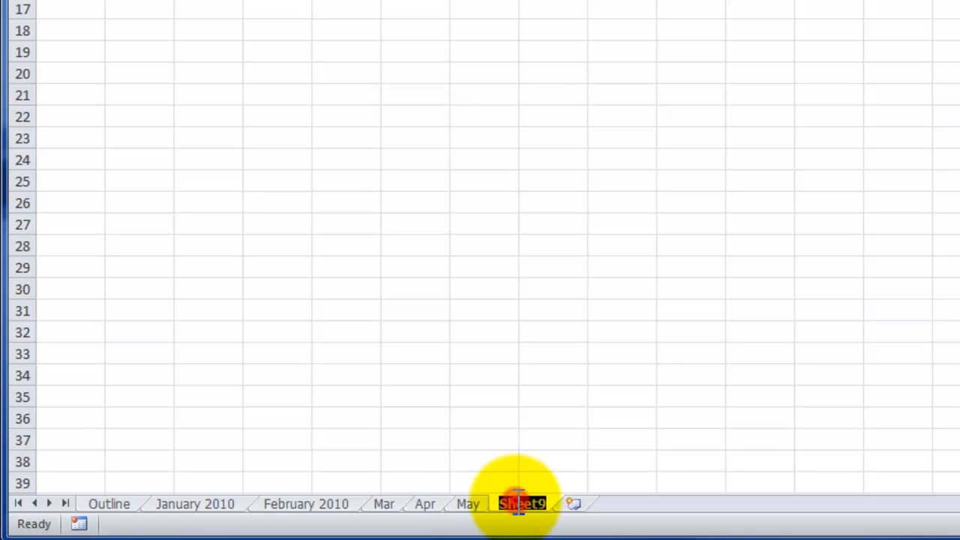
{"action": "type", "text": "Jun"}
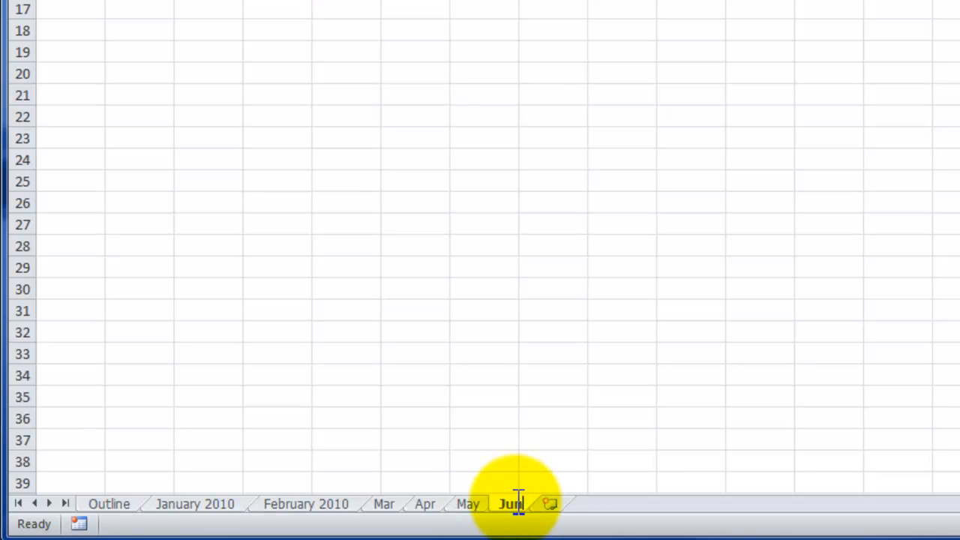
{"action": "left_click", "coordinate": [194, 503]}
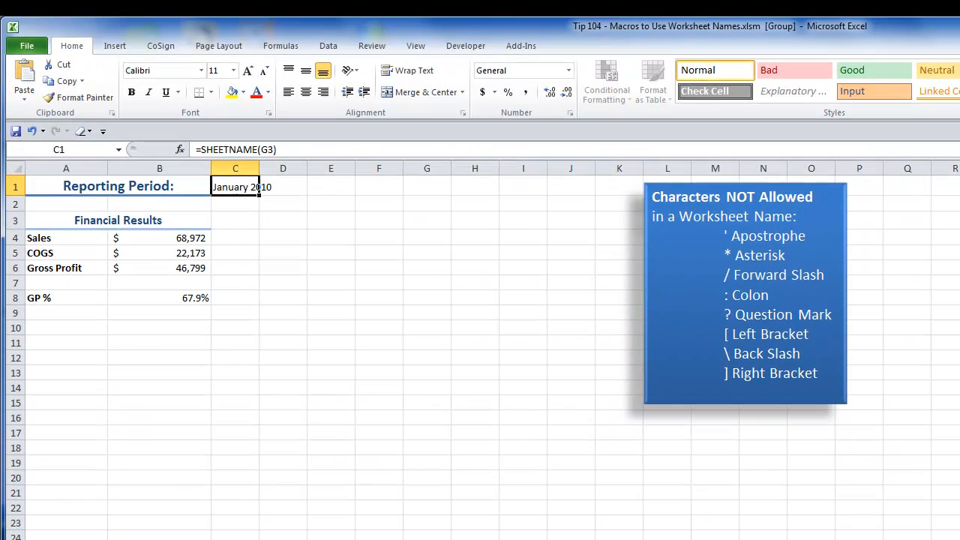
{"action": "mouse_move", "coordinate": [784, 36]}
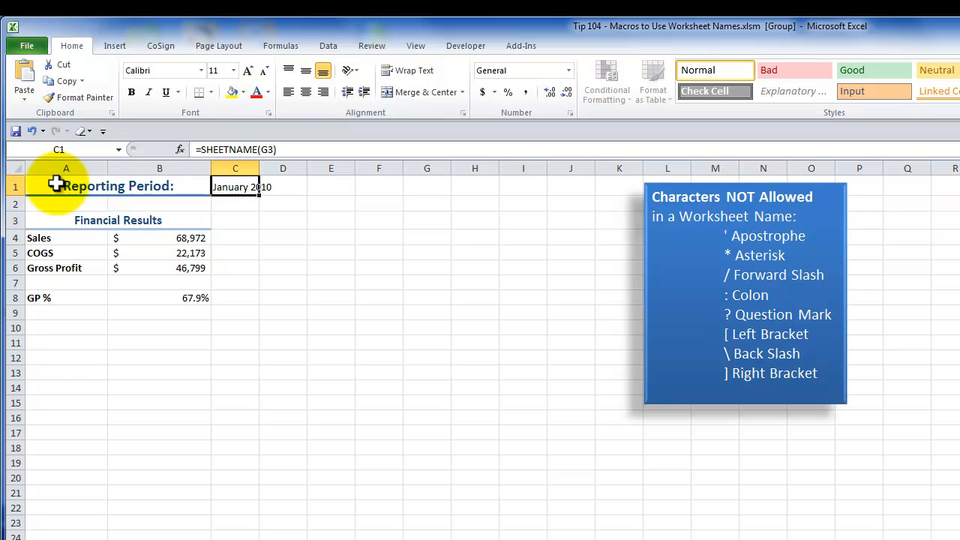
Step: Fill the January 2010 block A1:D8 across all grouped sheets, contents and formats
{"action": "left_click_drag", "start_coordinate": [66, 185], "coordinate": [283, 186]}
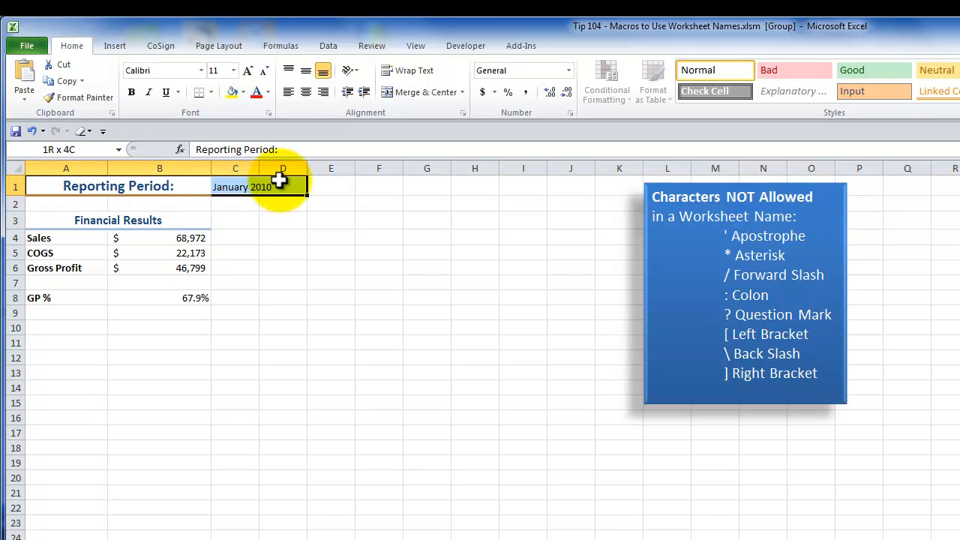
{"action": "left_click_drag", "start_coordinate": [281, 186], "coordinate": [281, 299]}
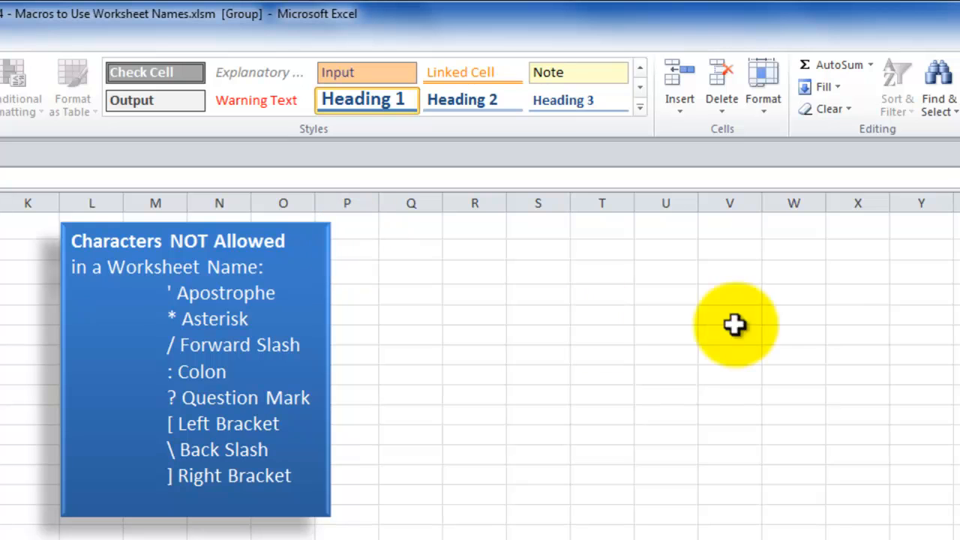
{"action": "left_click", "coordinate": [823, 87]}
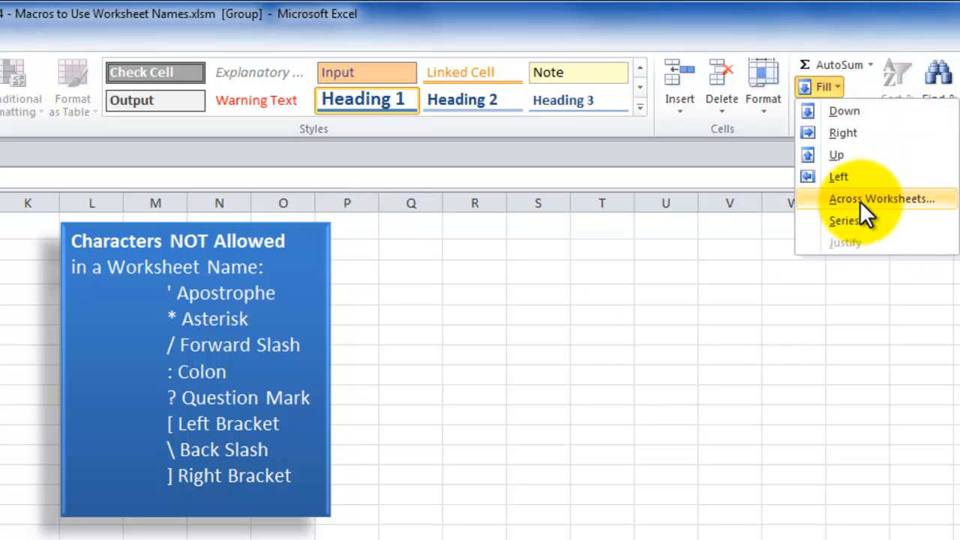
{"action": "left_click", "coordinate": [882, 198]}
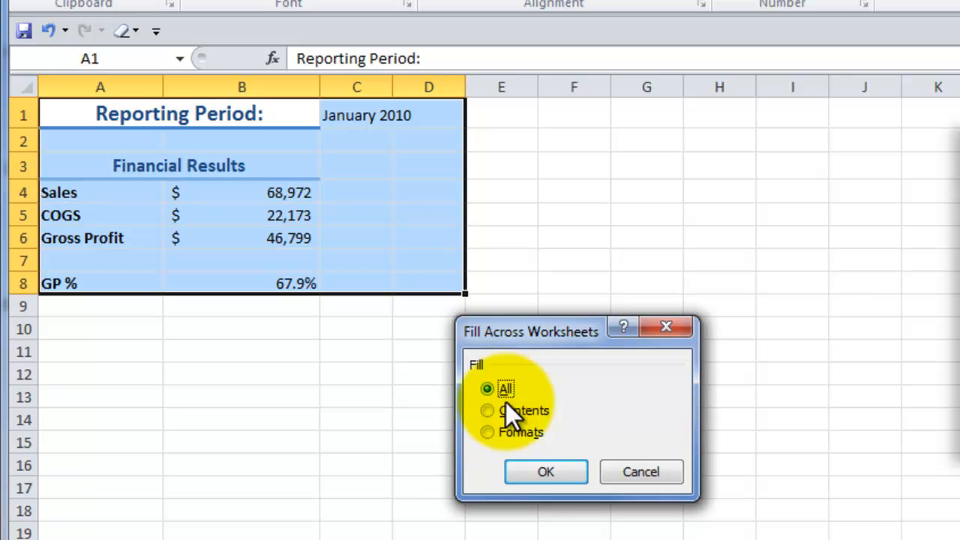
{"action": "left_click", "coordinate": [545, 472]}
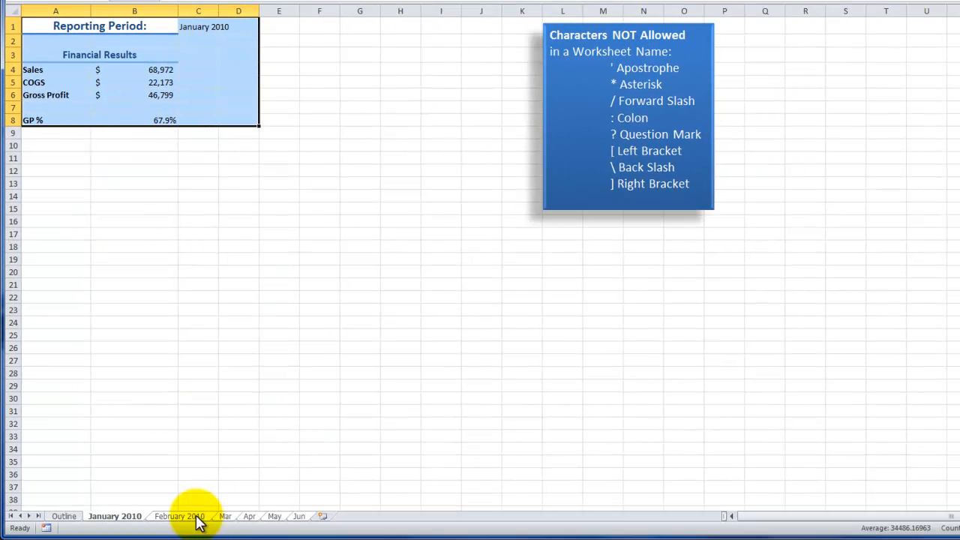
Step: Check C1 on February 2010, May and Mar, then view the Outline sheet
{"action": "left_click", "coordinate": [178, 516]}
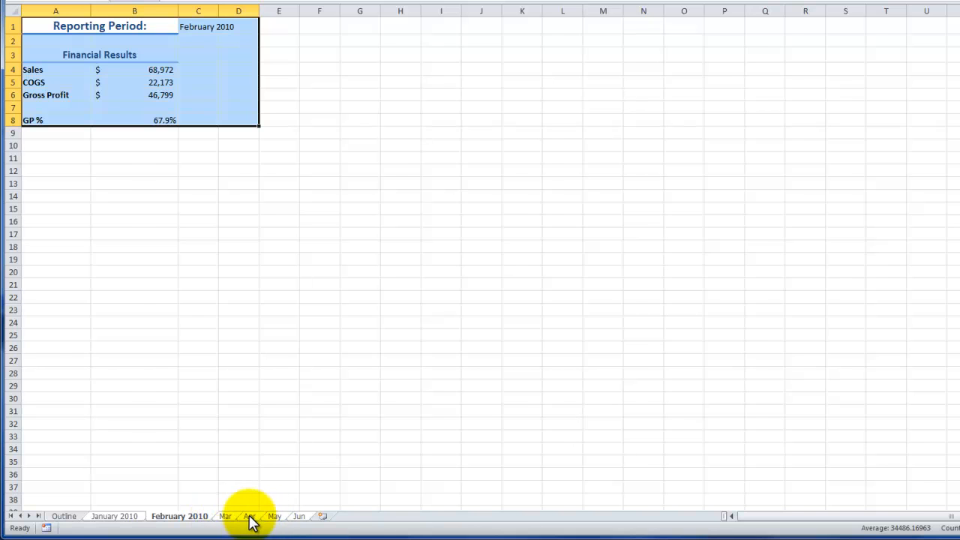
{"action": "left_click", "coordinate": [249, 516]}
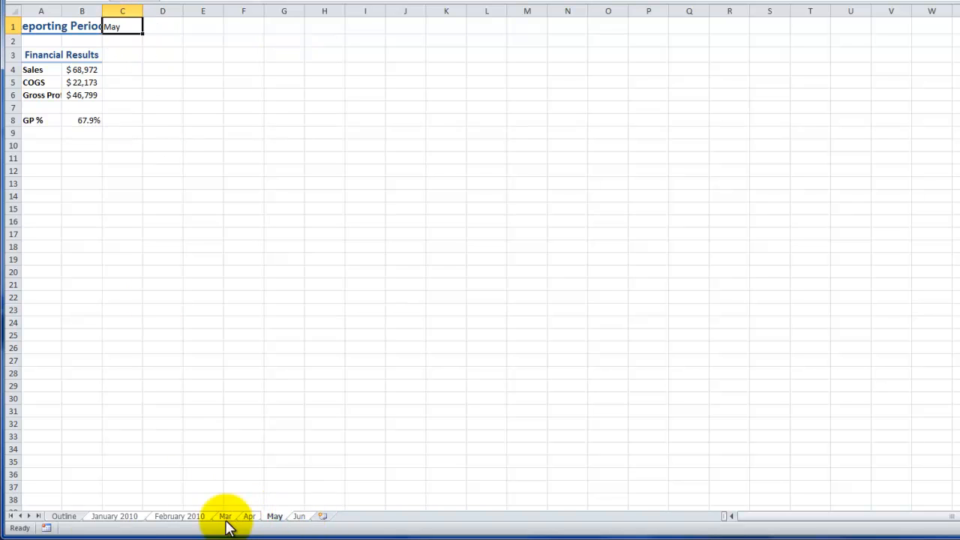
{"action": "left_click", "coordinate": [63, 516]}
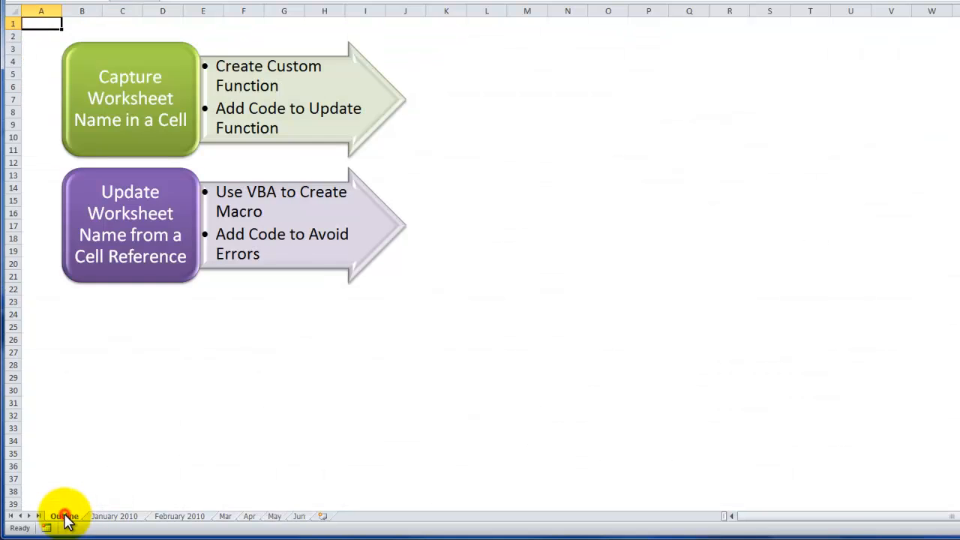
{"action": "left_click", "coordinate": [63, 515]}
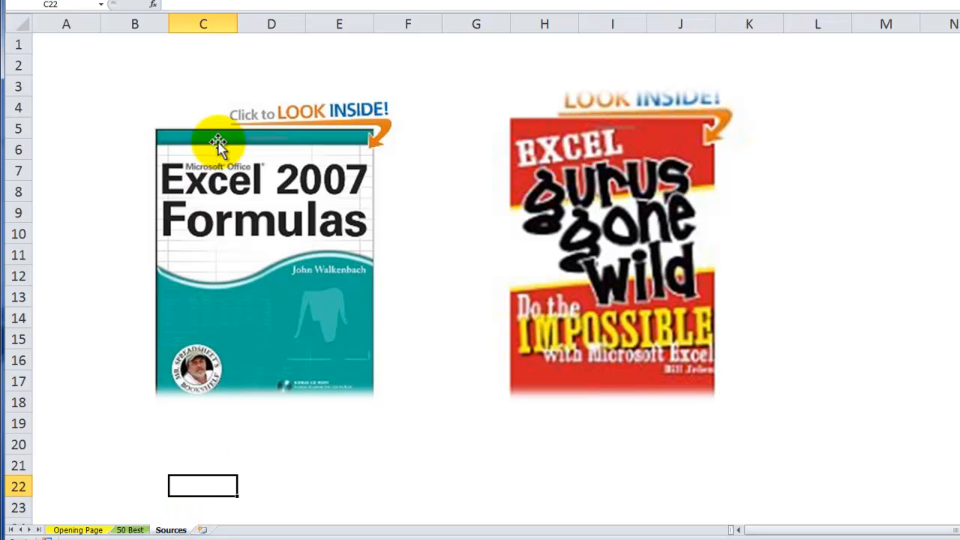
{"action": "mouse_move", "coordinate": [161, 202]}
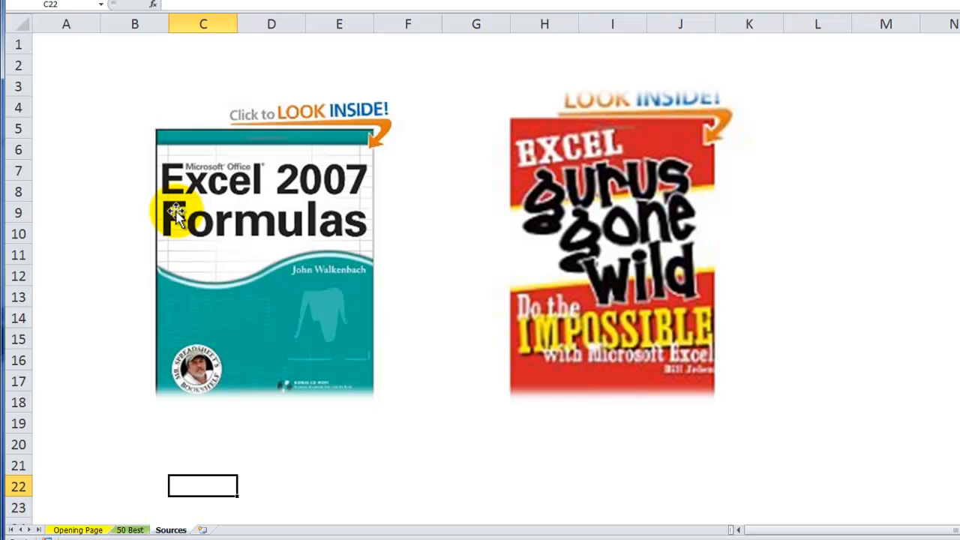
{"action": "mouse_move", "coordinate": [300, 206]}
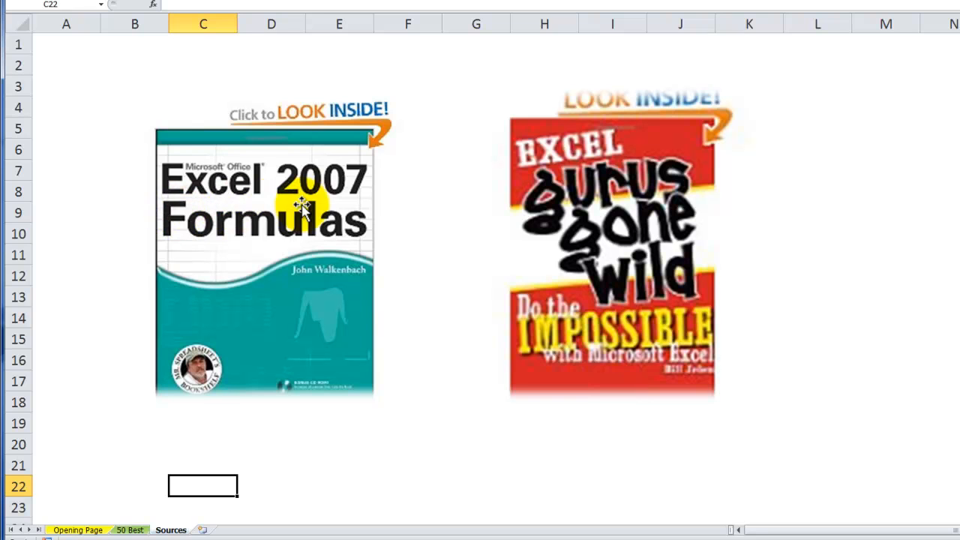
{"action": "mouse_move", "coordinate": [244, 229]}
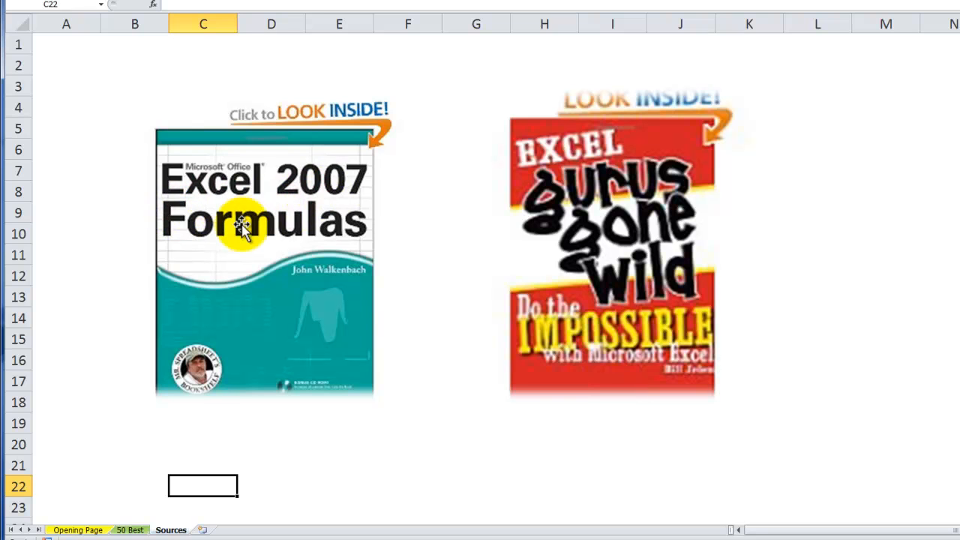
{"action": "mouse_move", "coordinate": [555, 206]}
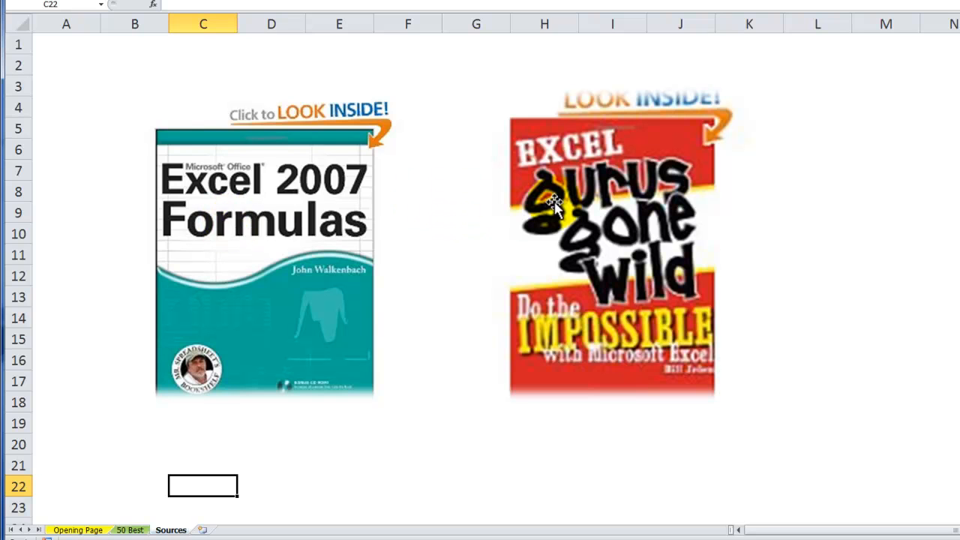
{"action": "mouse_move", "coordinate": [493, 186]}
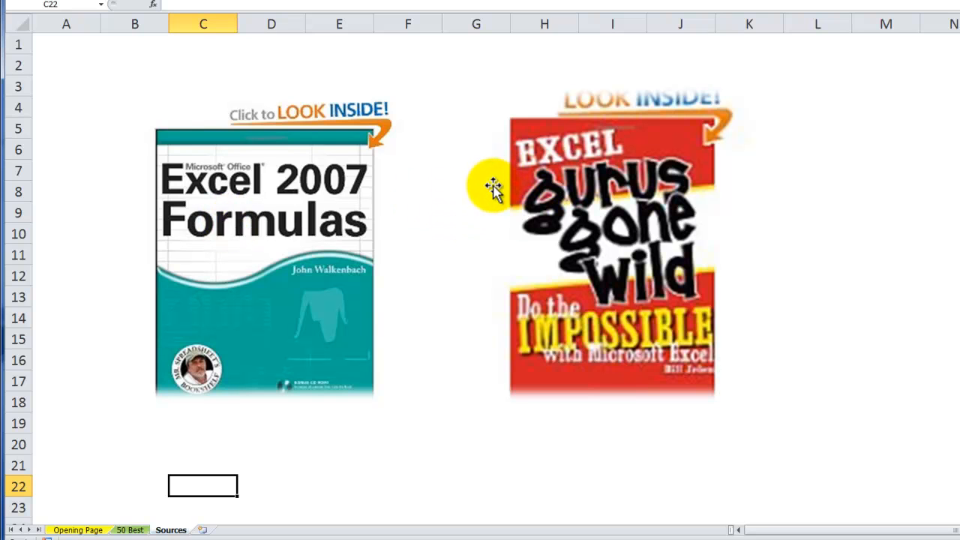
{"action": "mouse_move", "coordinate": [590, 178]}
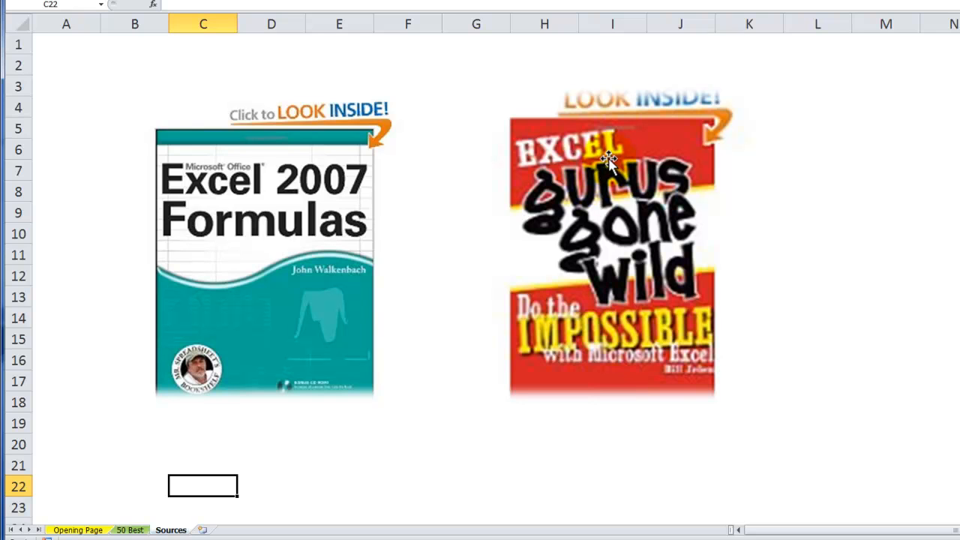
{"action": "mouse_move", "coordinate": [350, 436]}
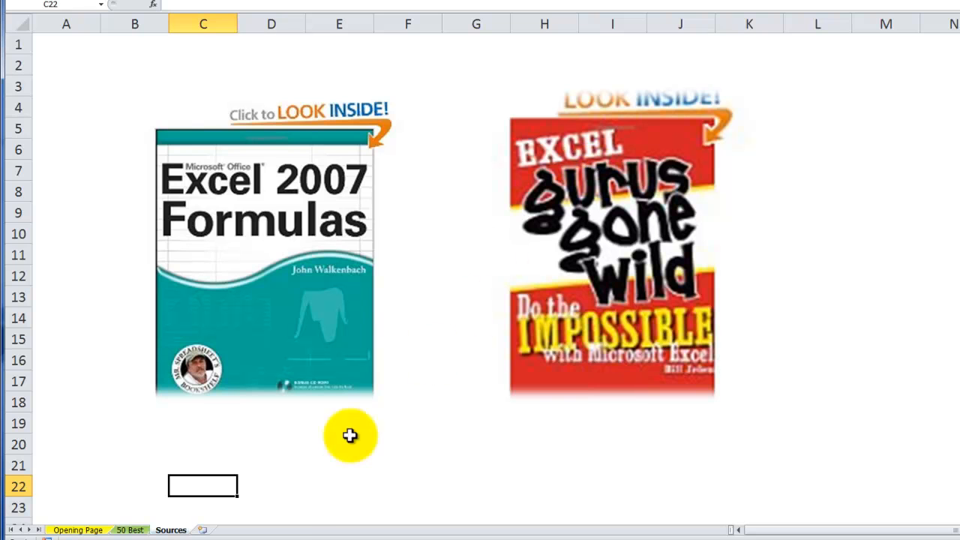
Step: Switch from the Sources sheet to the 50 Best sheet
{"action": "left_click", "coordinate": [78, 529]}
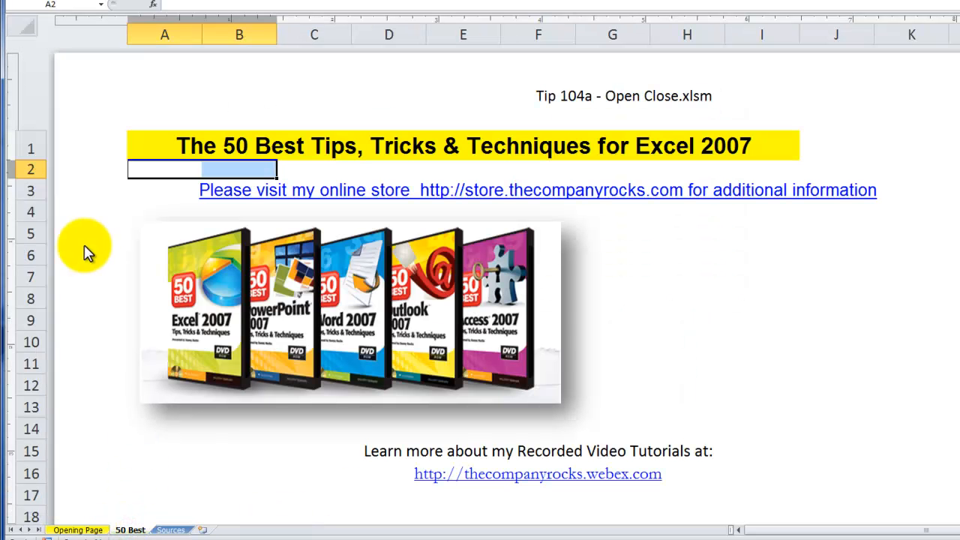